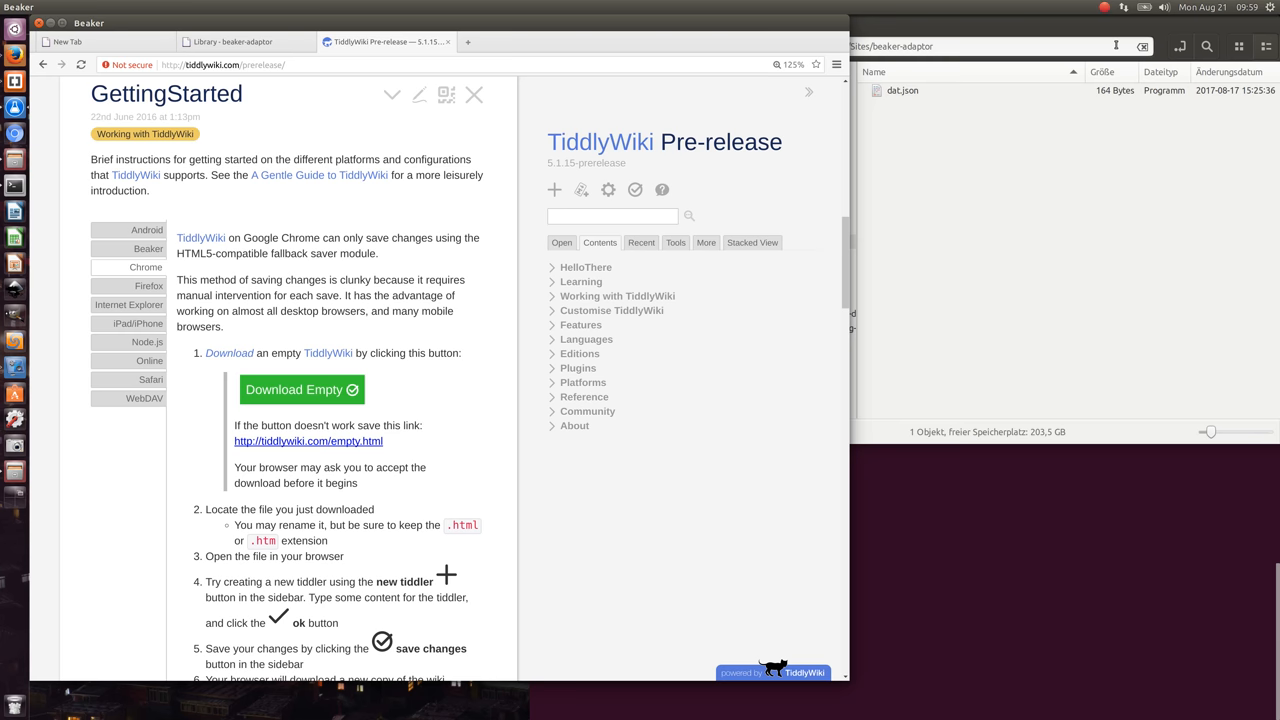
mouse_move(890, 62)
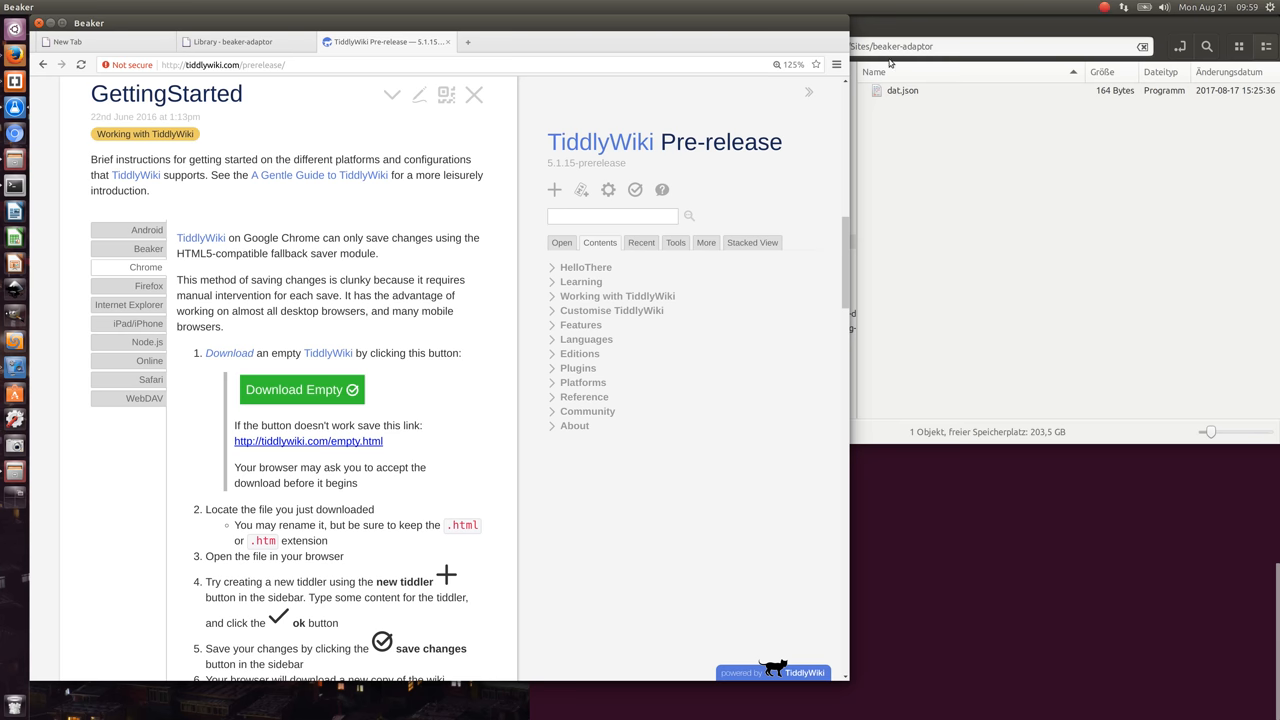
mouse_move(444, 198)
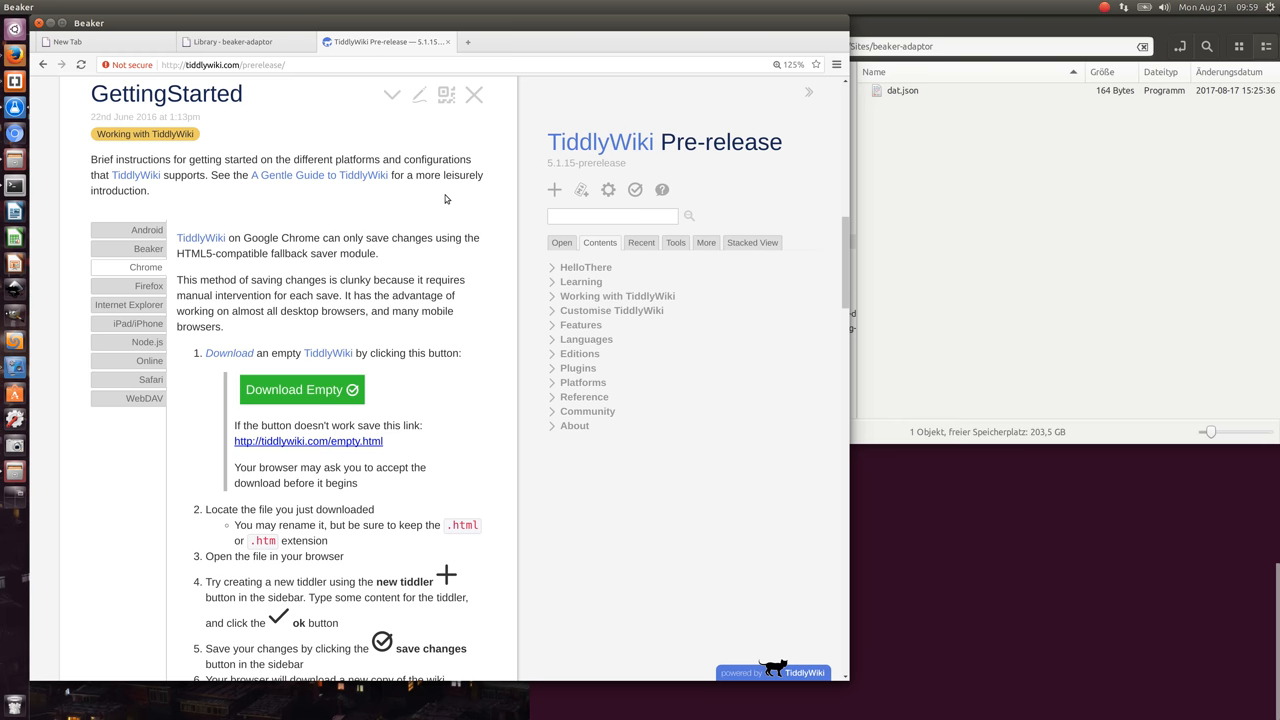
mouse_move(336, 232)
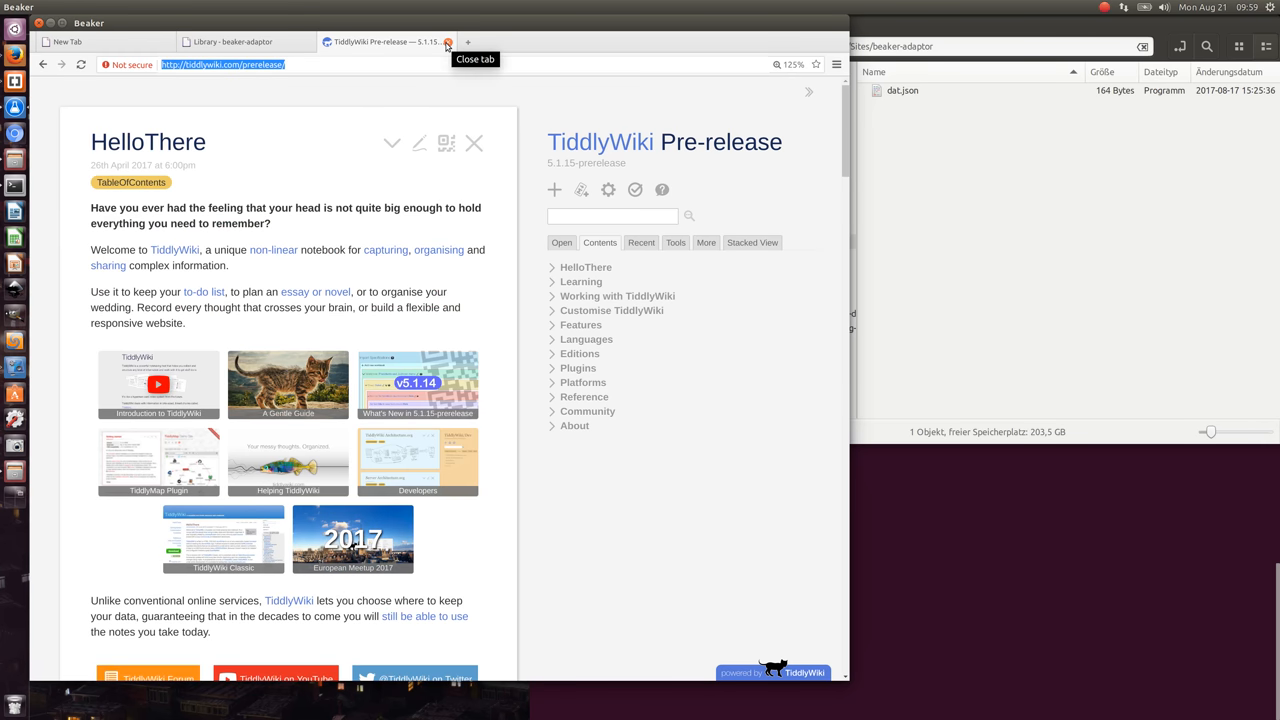
- Close the TiddlyWiki pre-release tab before rebuilding the site from Terminal
click(448, 42)
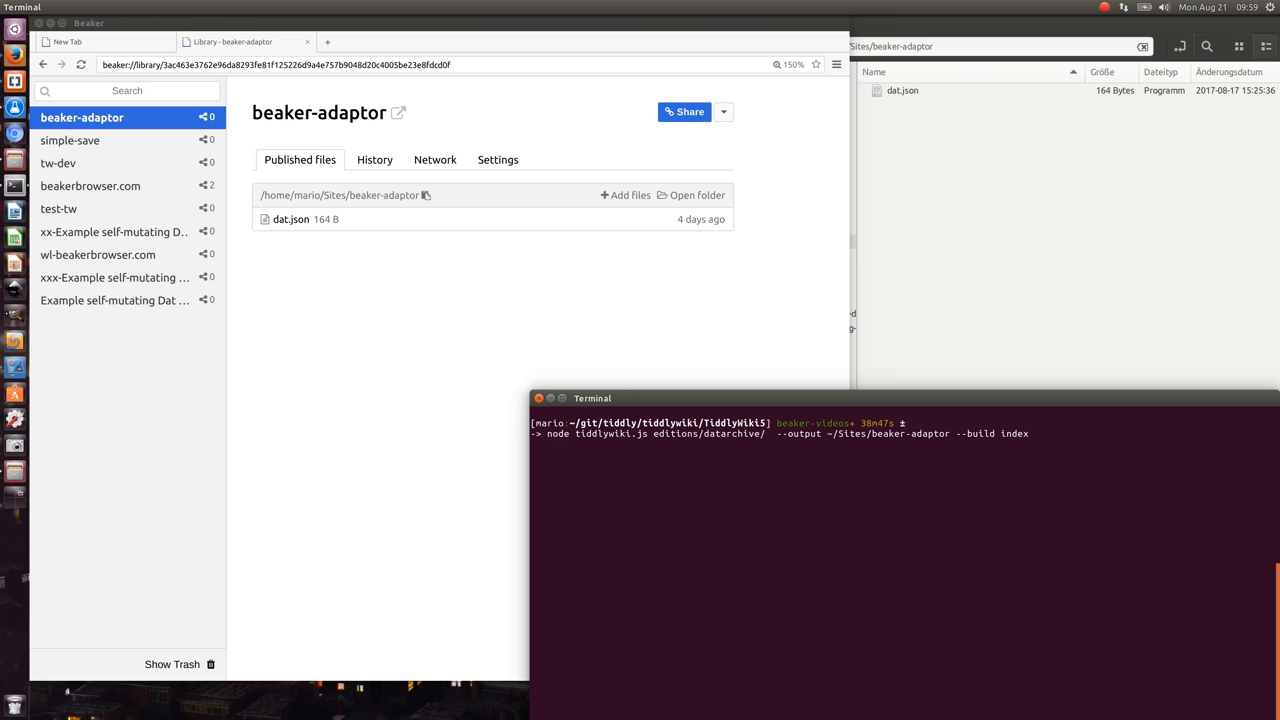
mouse_move(1120, 338)
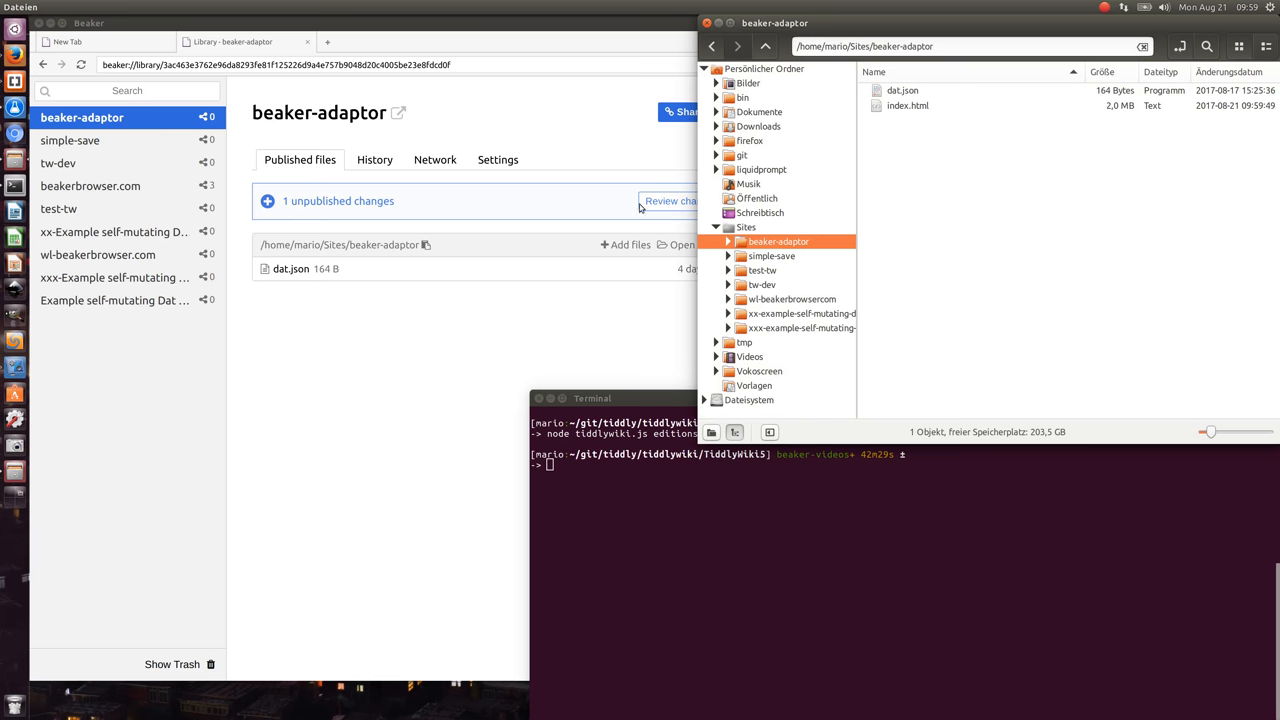
- Publish and open the built index.html, then draft a 'new-content' tiddler with body 'some text'
click(672, 200)
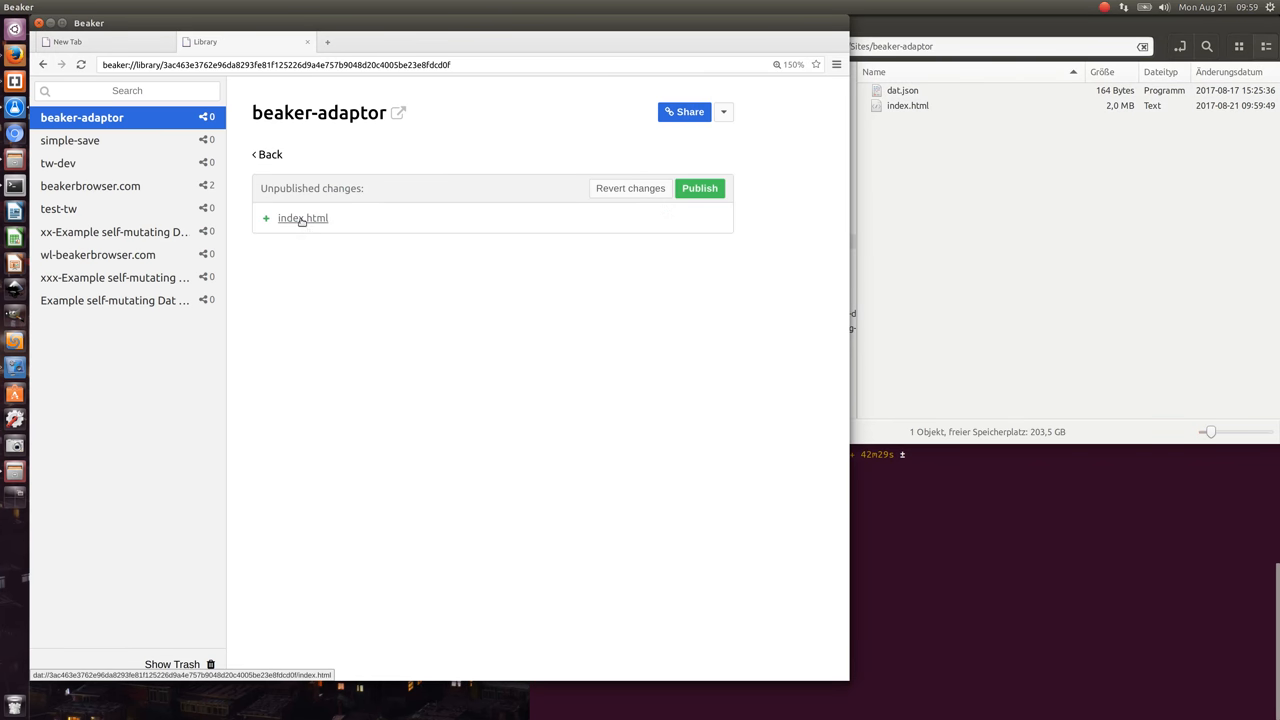
click(302, 218)
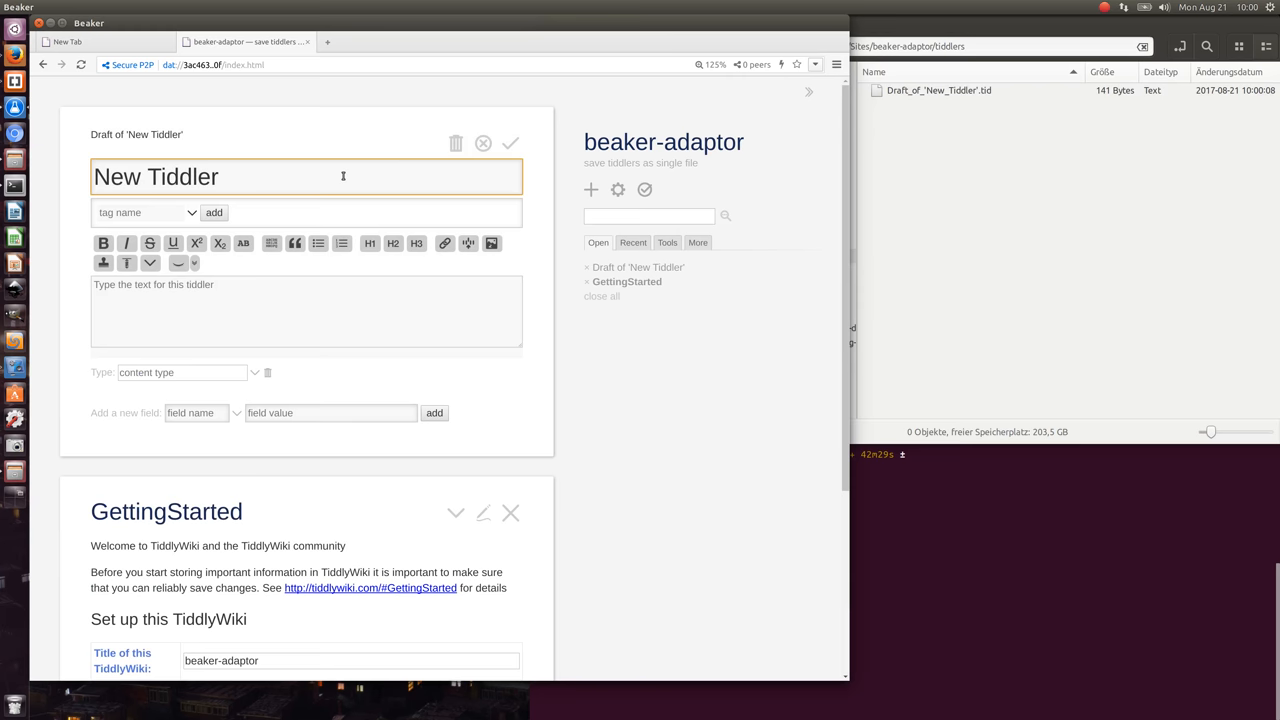
text(new-o)
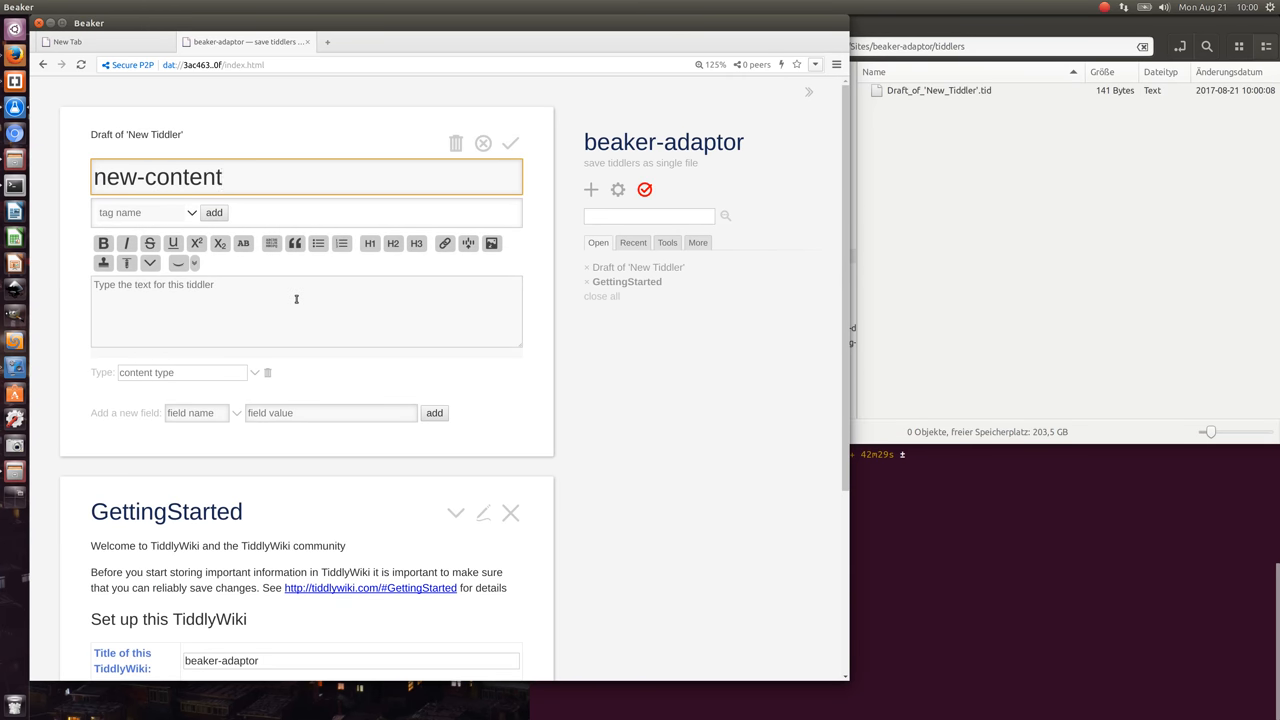
text(some text)
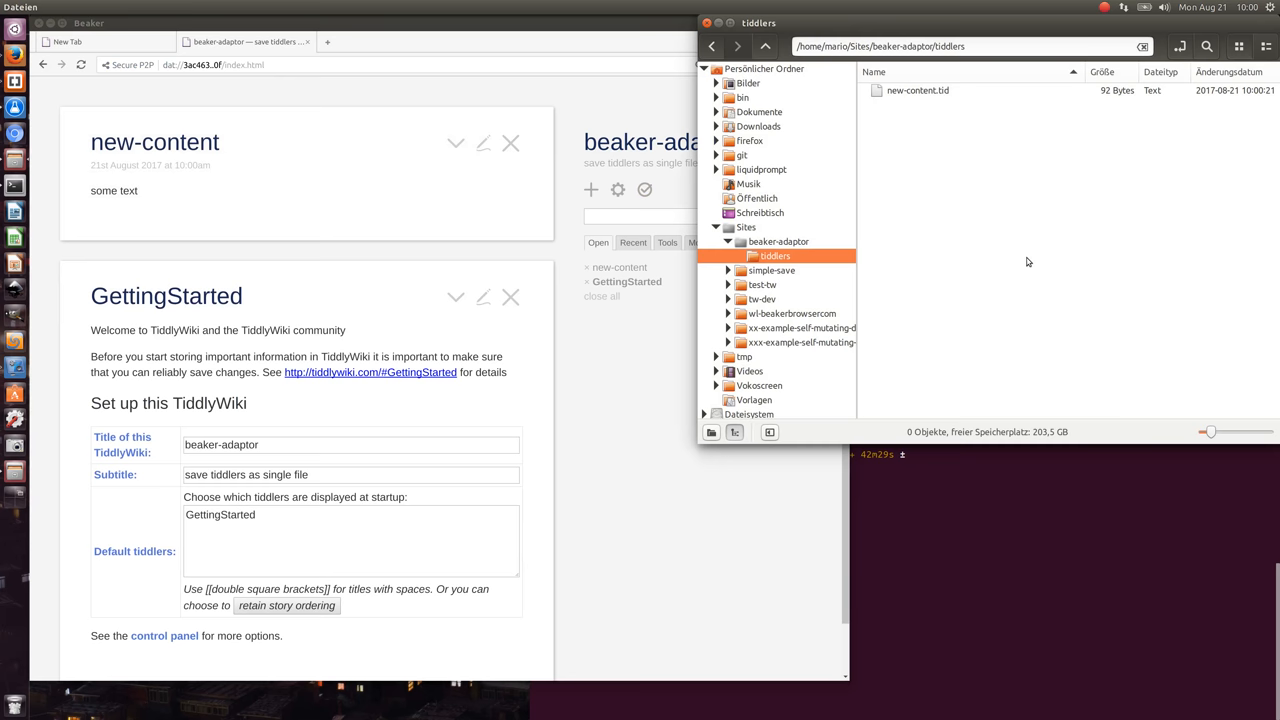
mouse_move(932, 108)
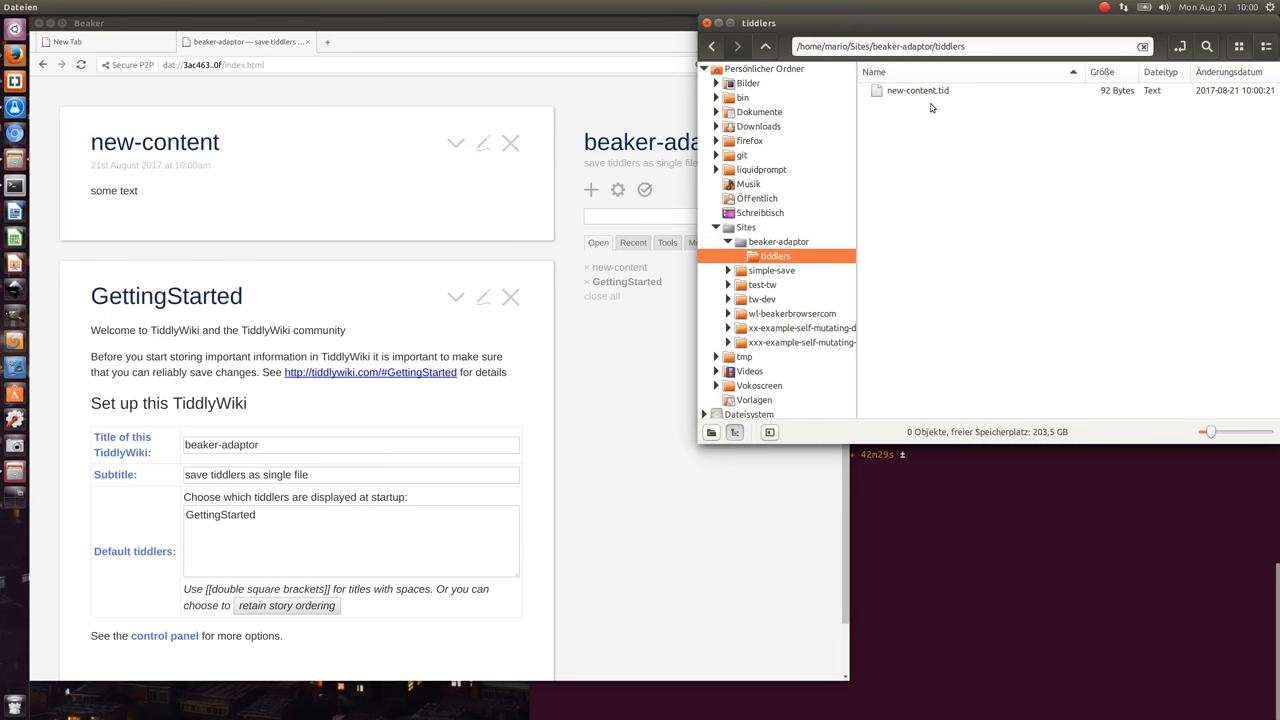
mouse_move(930, 96)
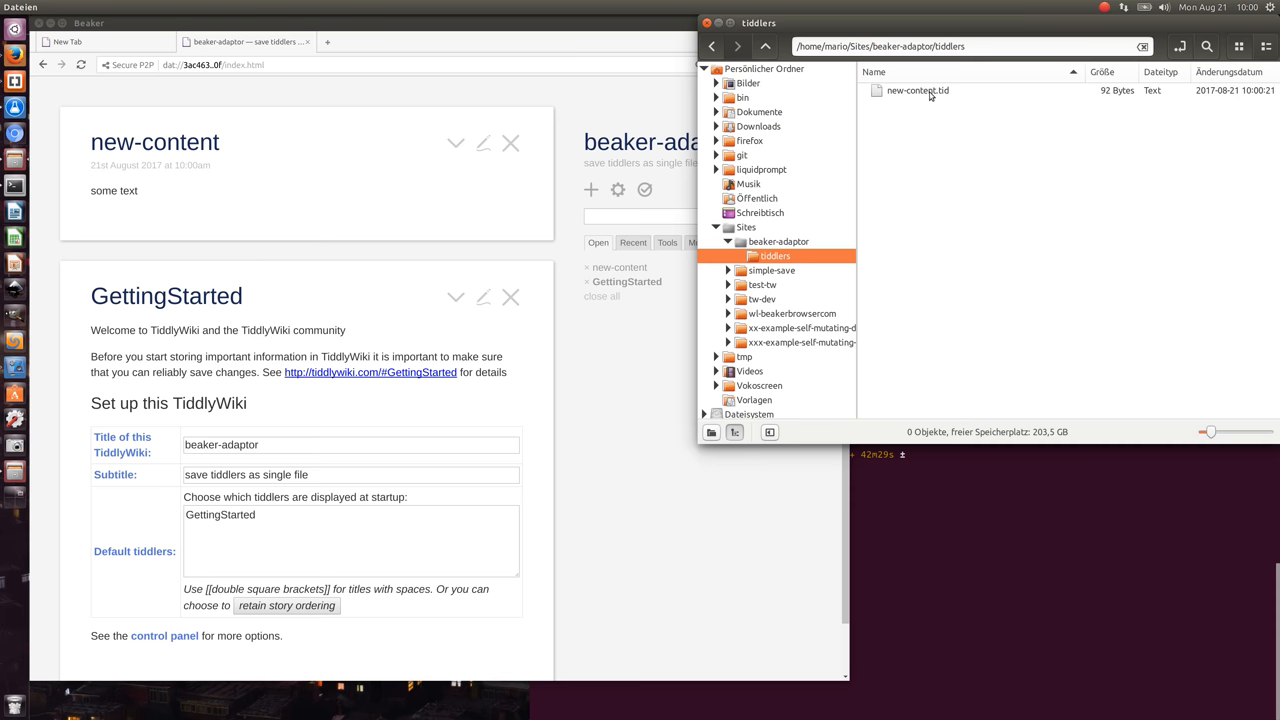
- Open new-content.tid from the tiddlers folder in gedit
click(916, 90)
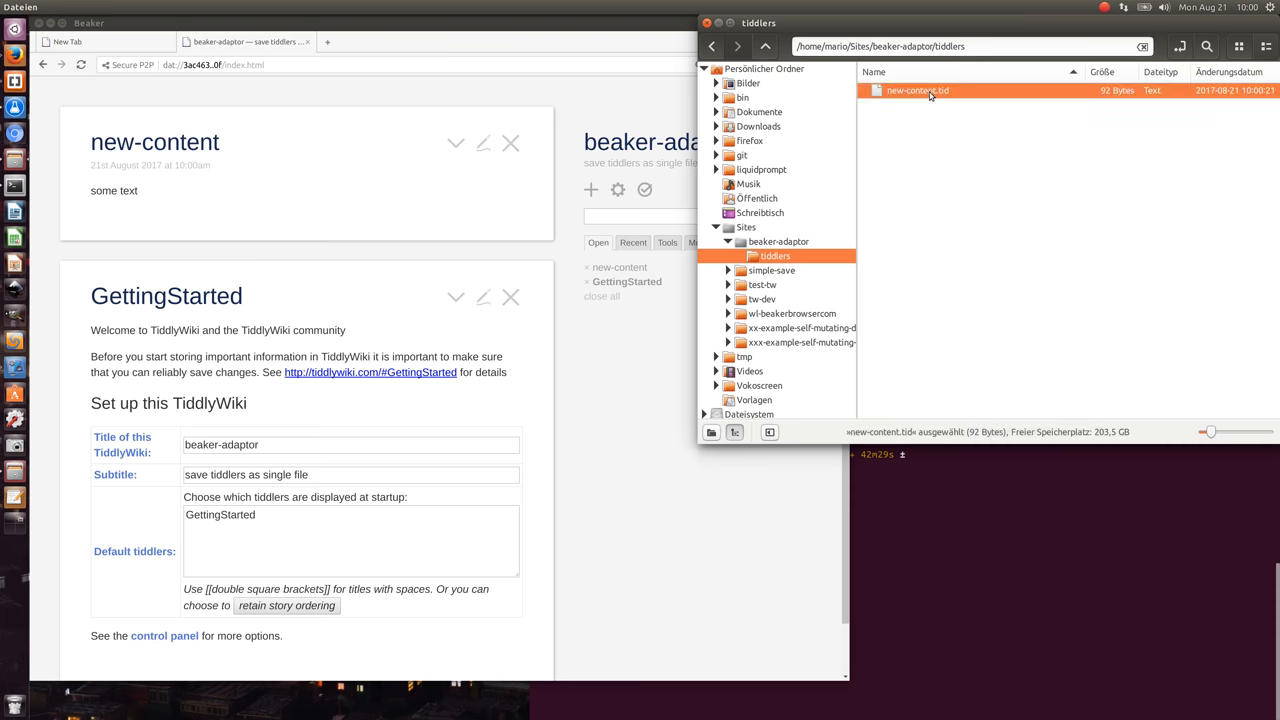
double_click(916, 90)
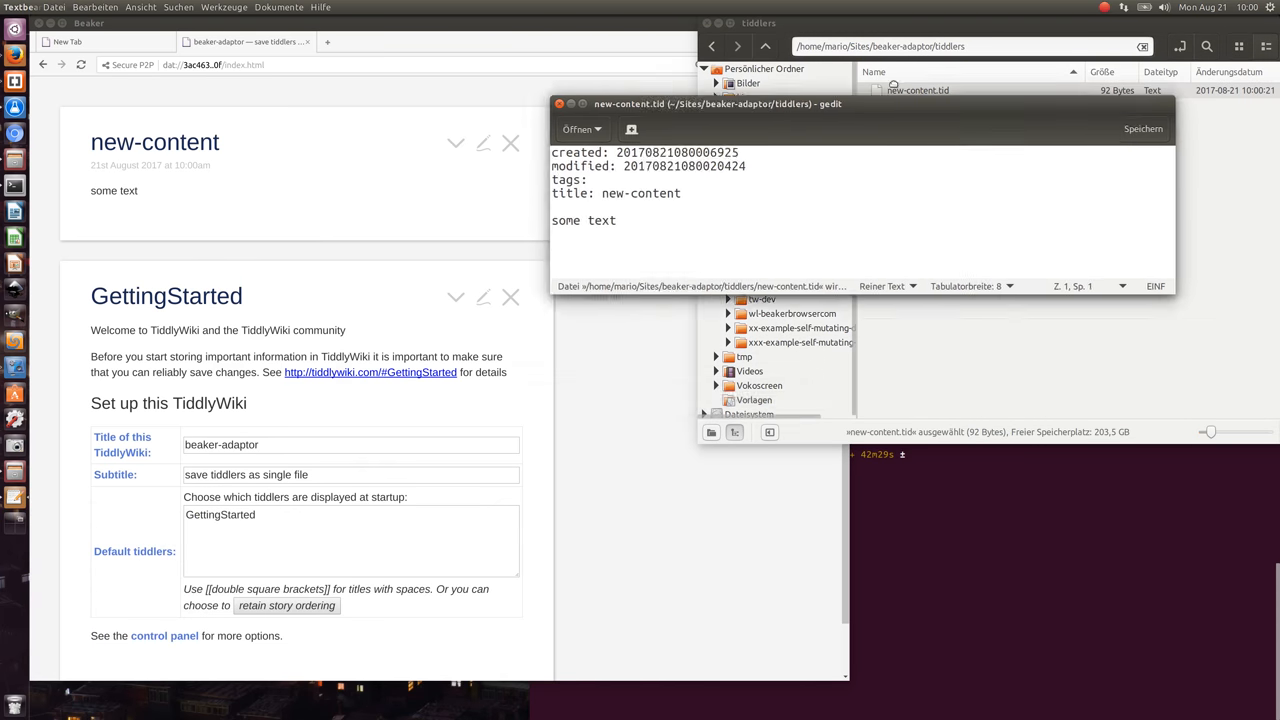
drag(718, 104, 728, 204)
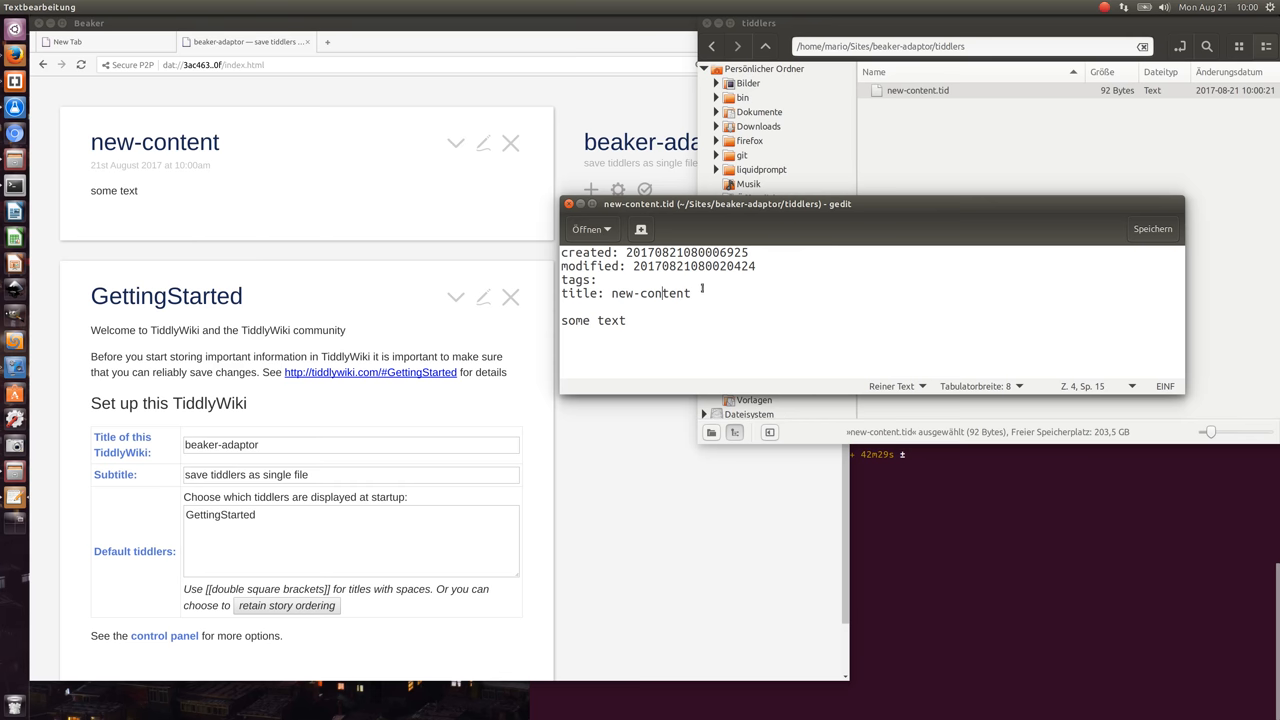
- Add 'test' to the file's tags line and save it
click(632, 280)
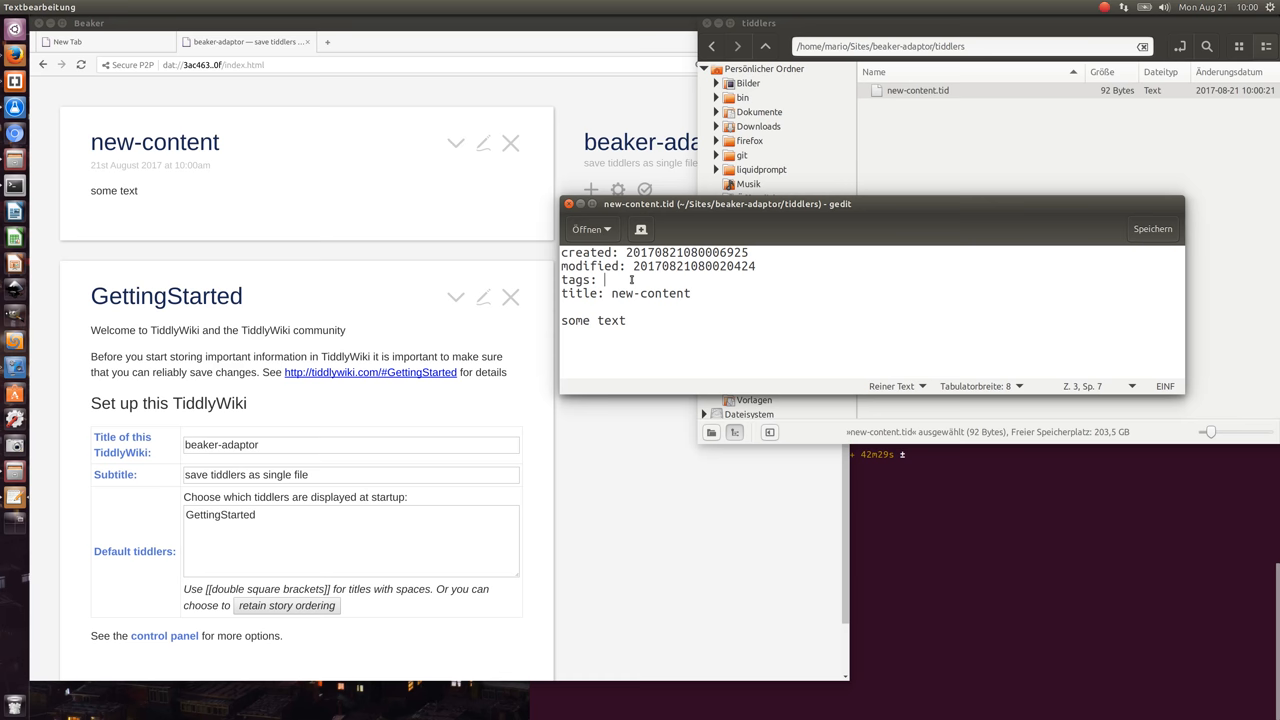
text(test)
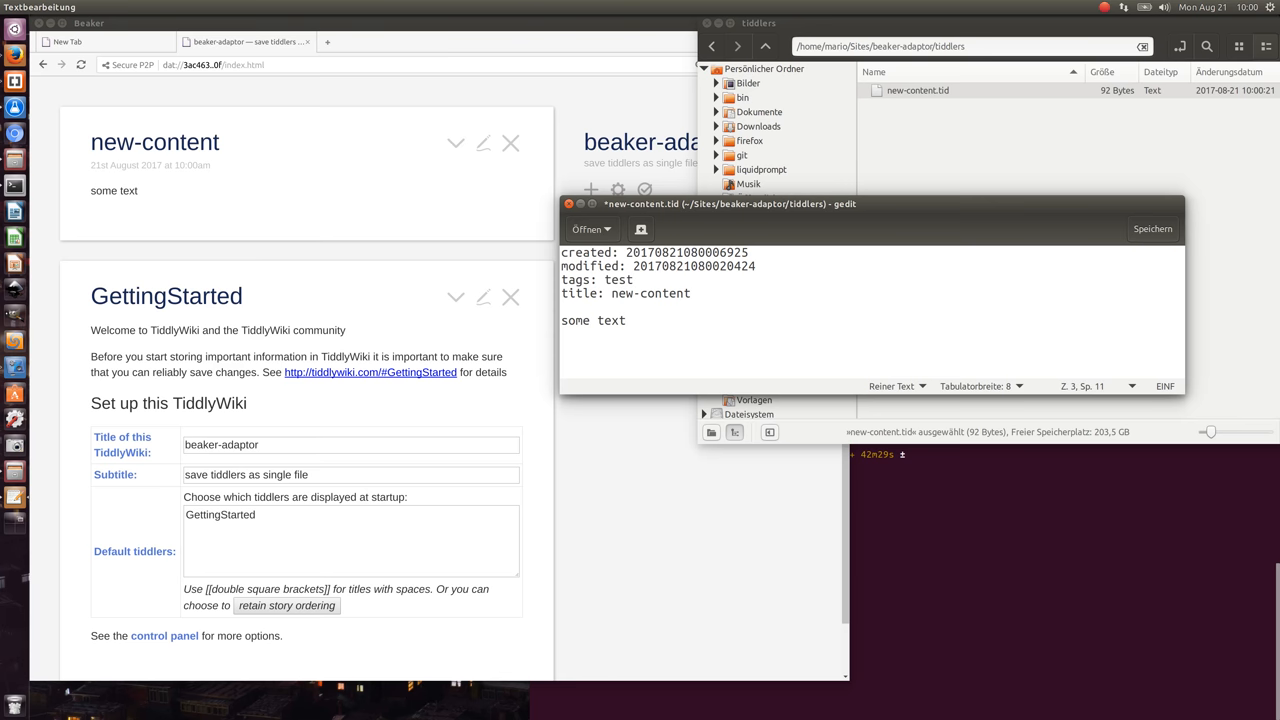
click(632, 280)
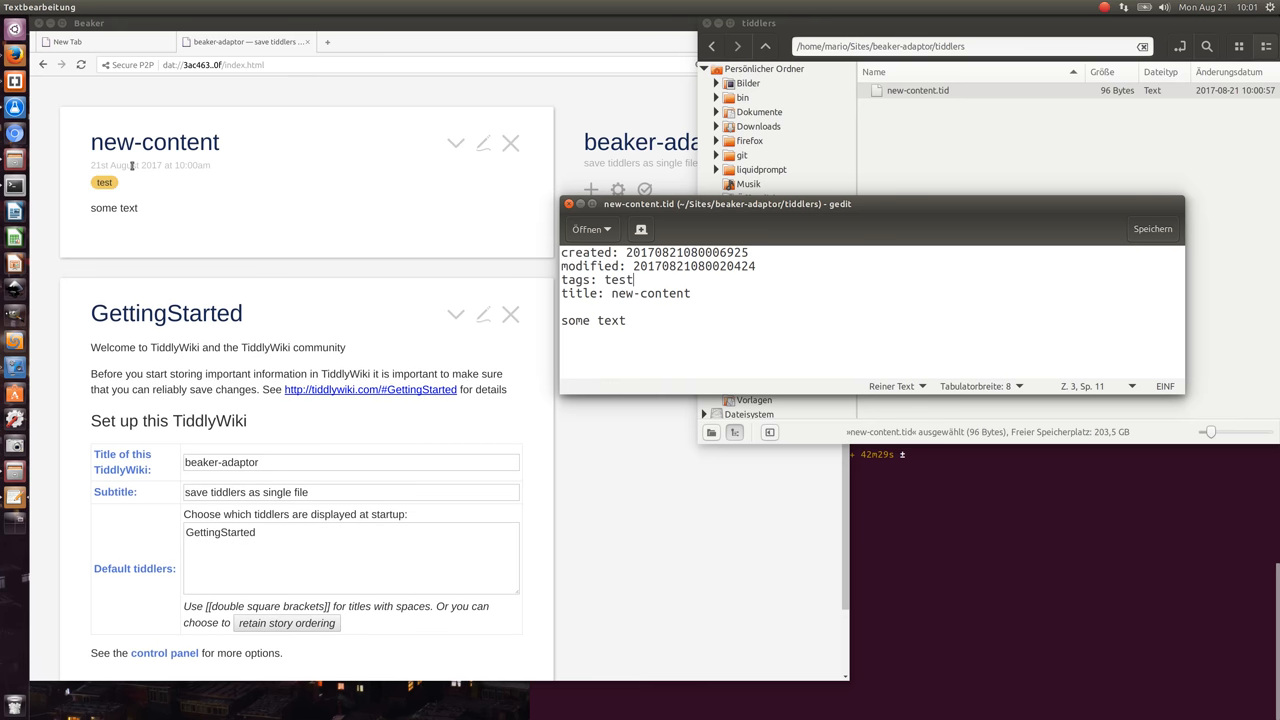
mouse_move(202, 192)
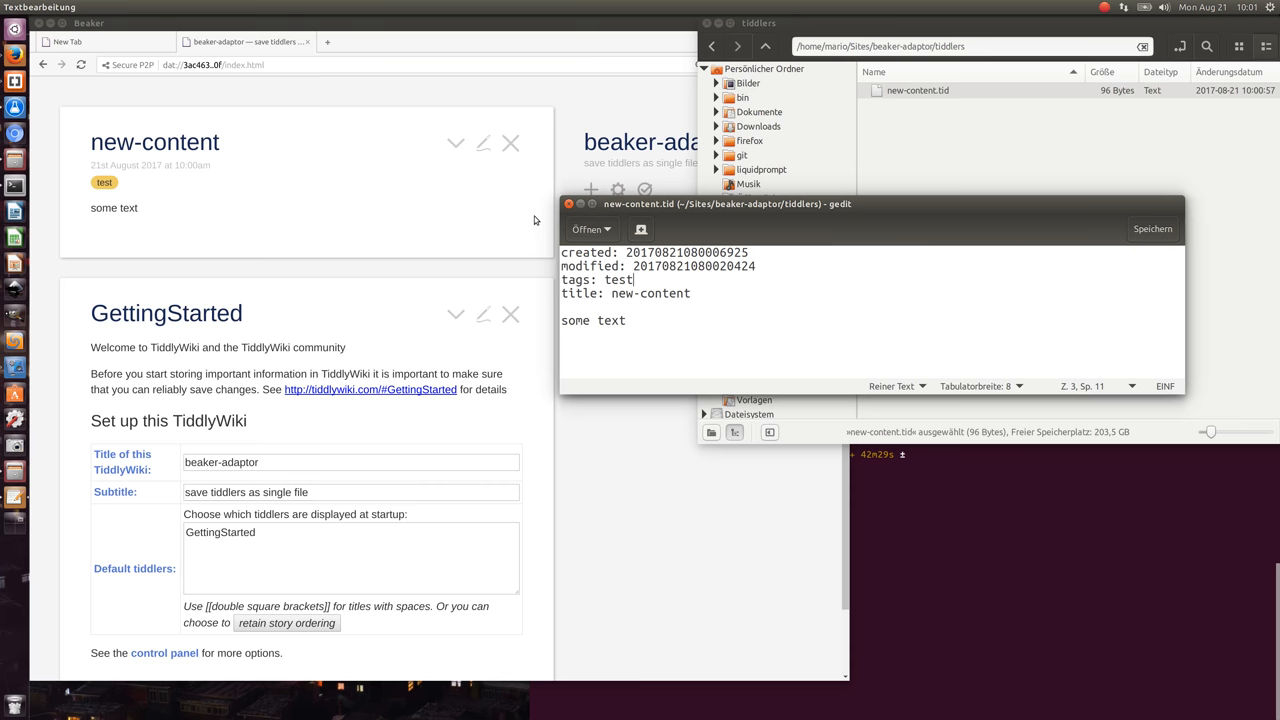
mouse_move(508, 208)
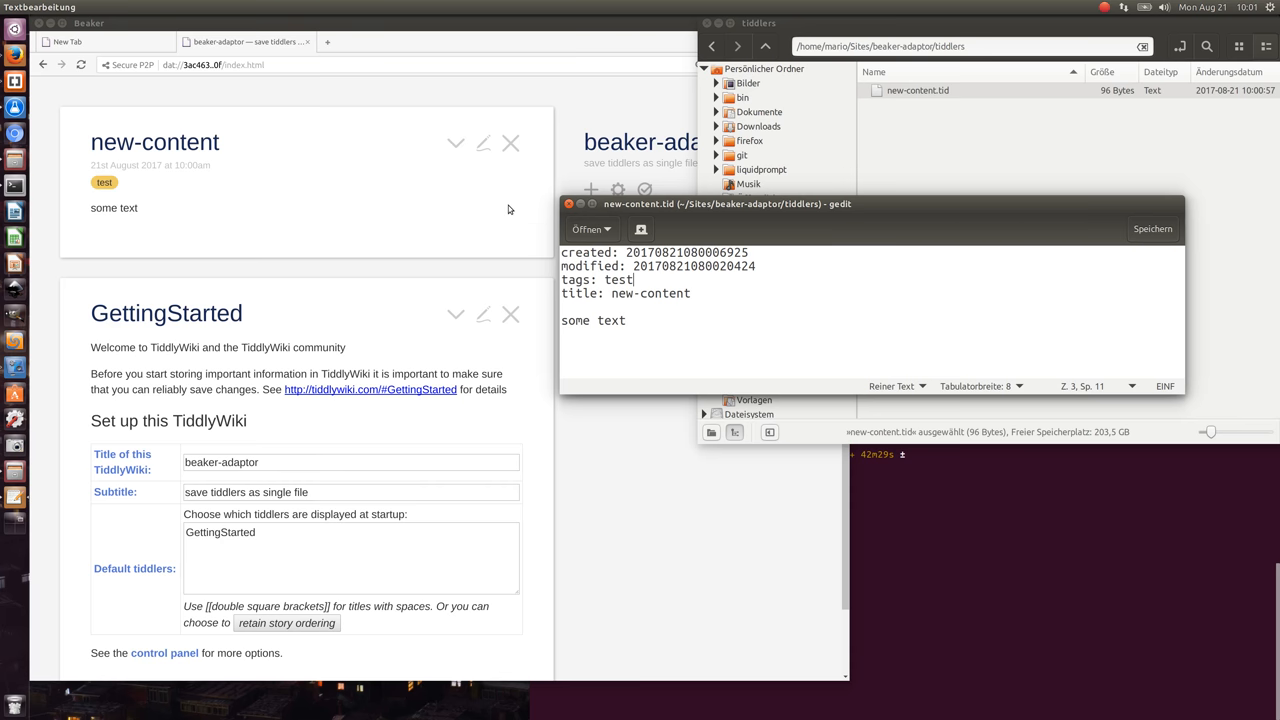
mouse_move(558, 208)
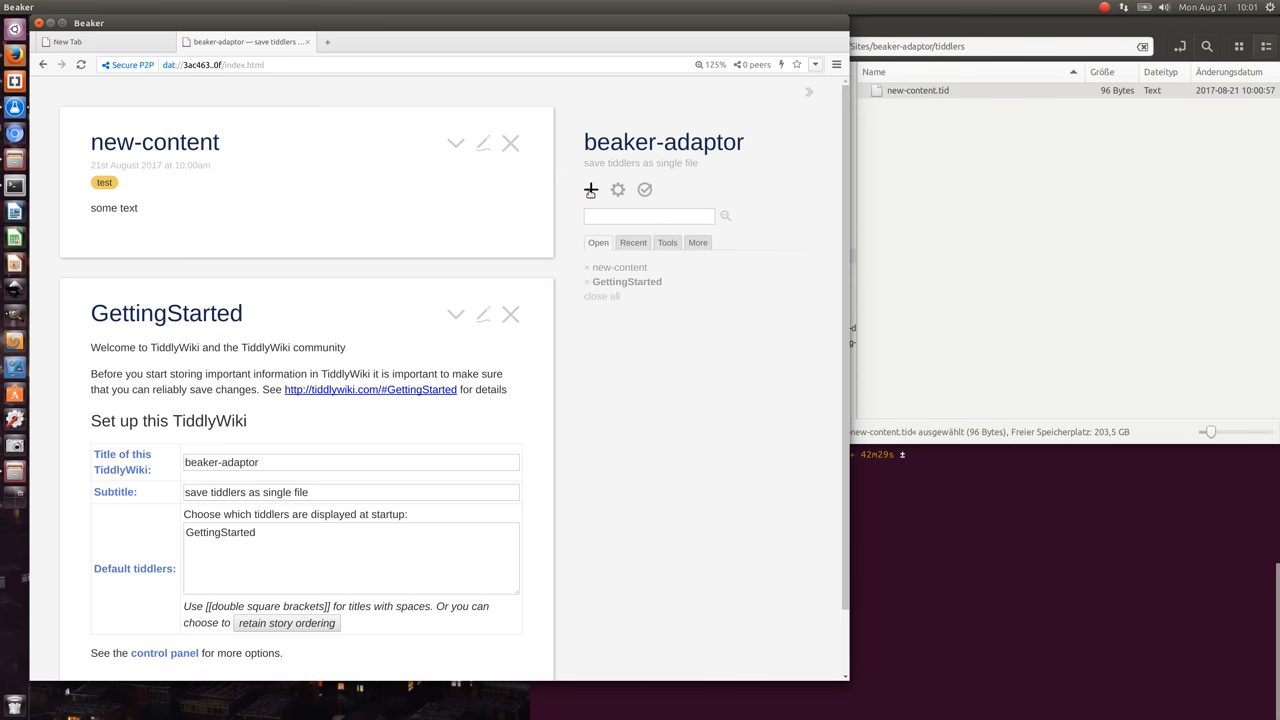
- Create and save a tiddler titled 'test' with a '!! heading' and some text
click(590, 190)
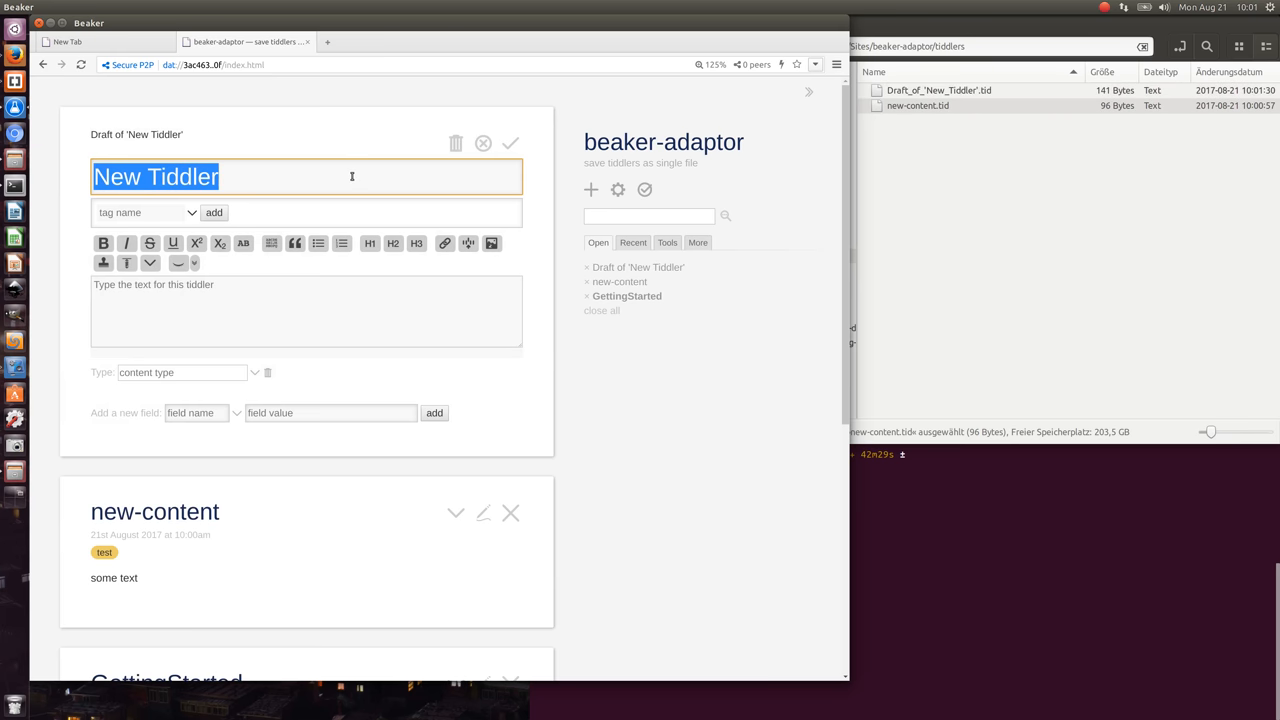
text(test)
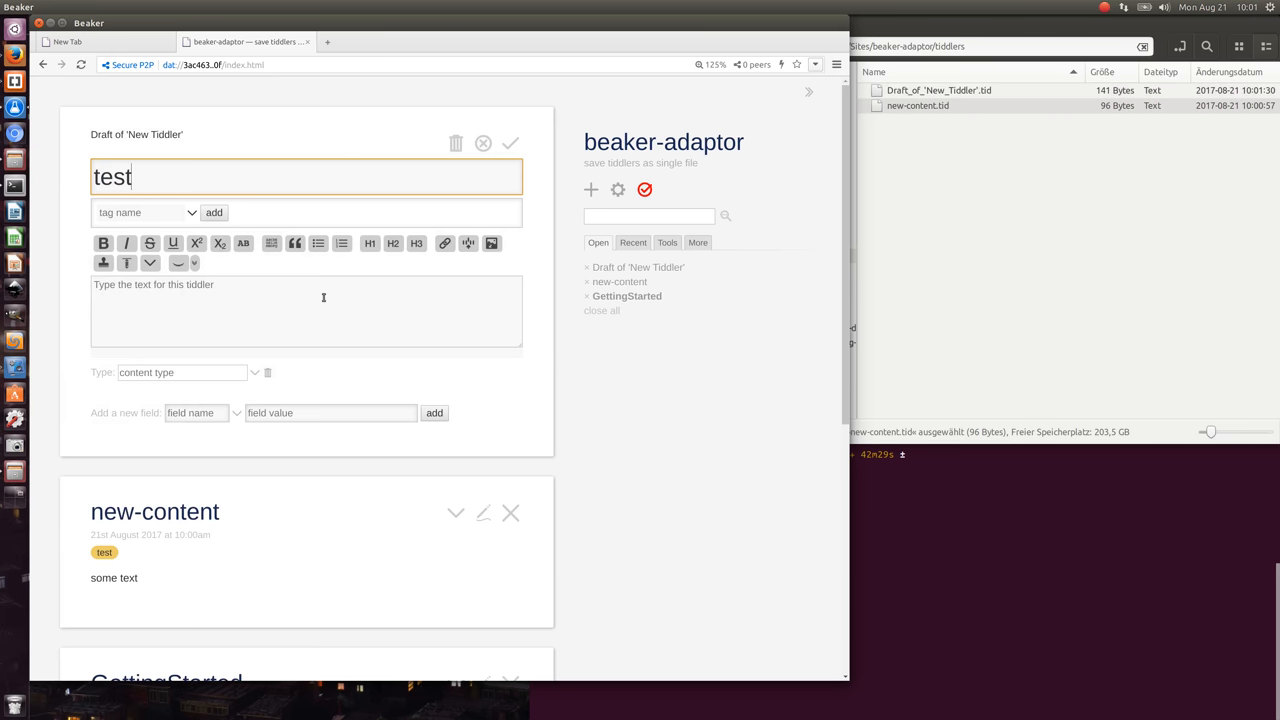
text(!!)
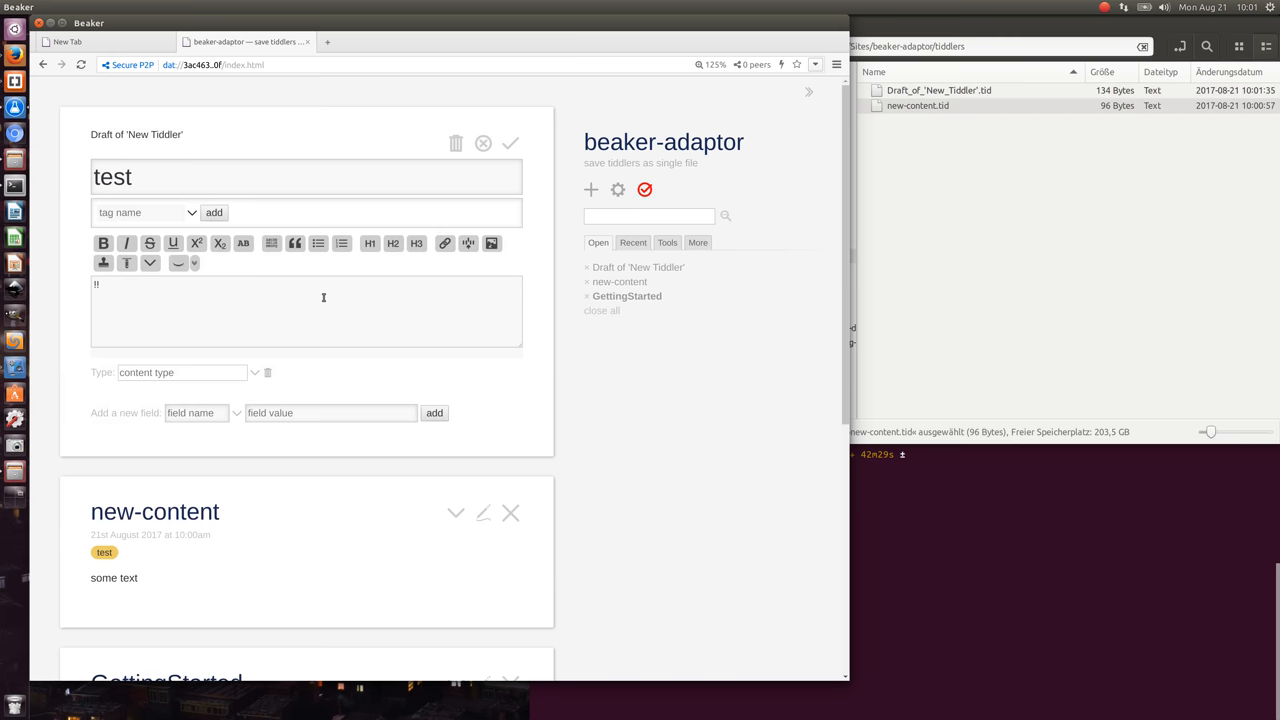
key(Backspace)
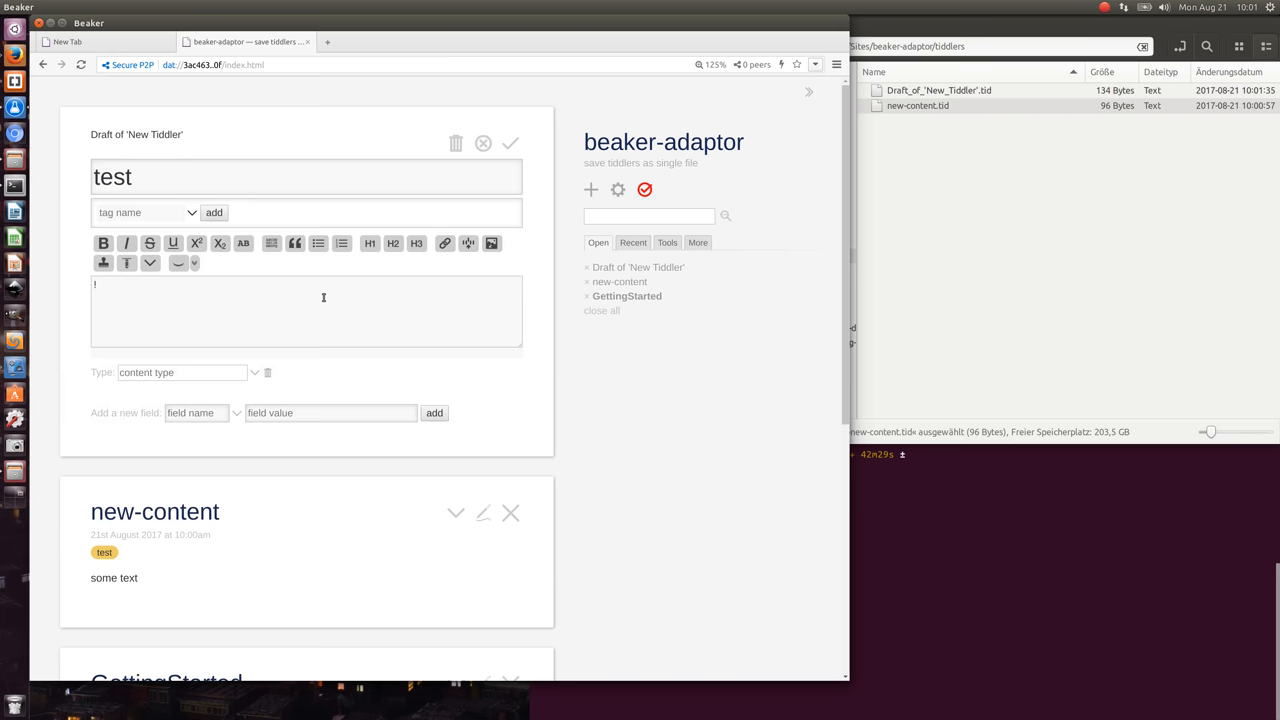
text(h)
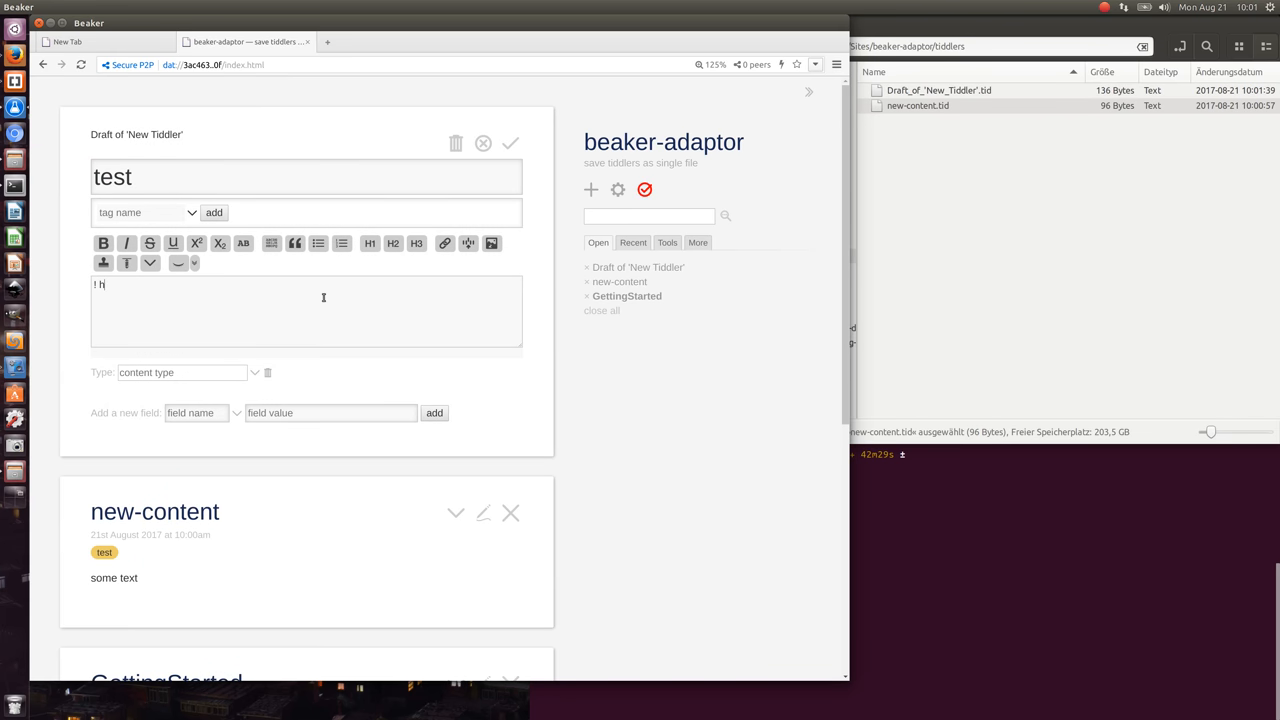
text(eading)
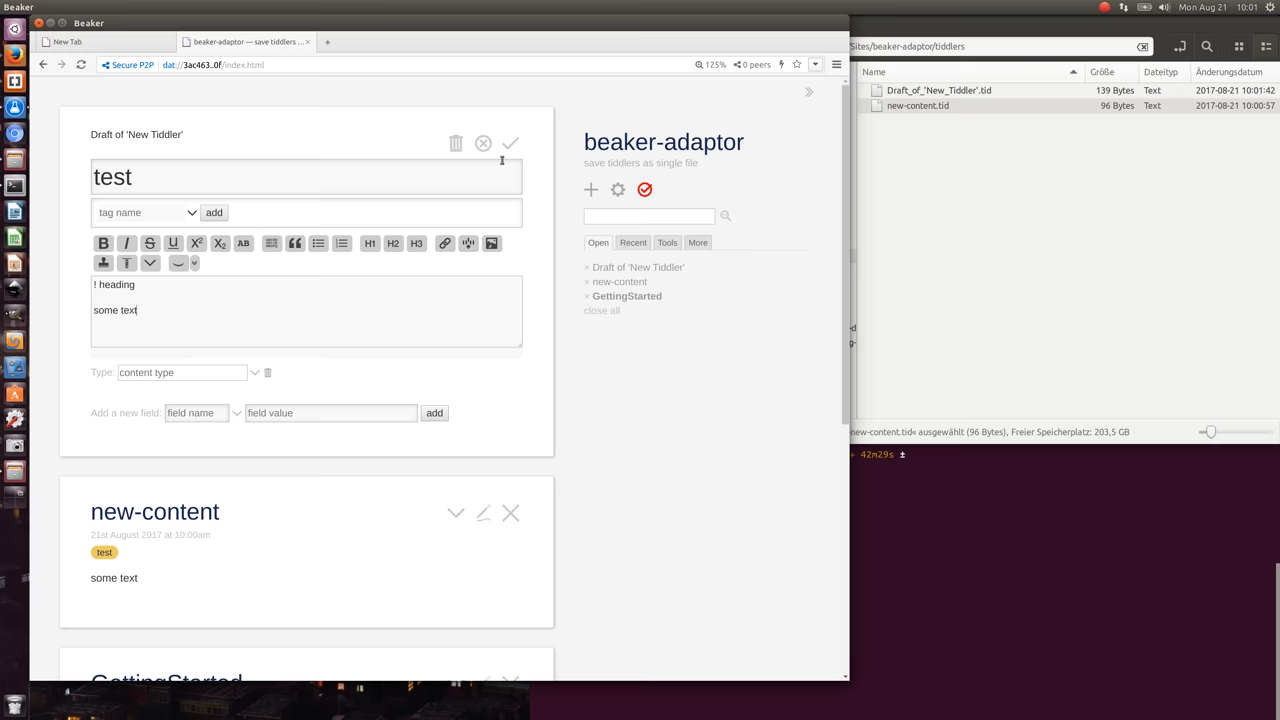
click(510, 144)
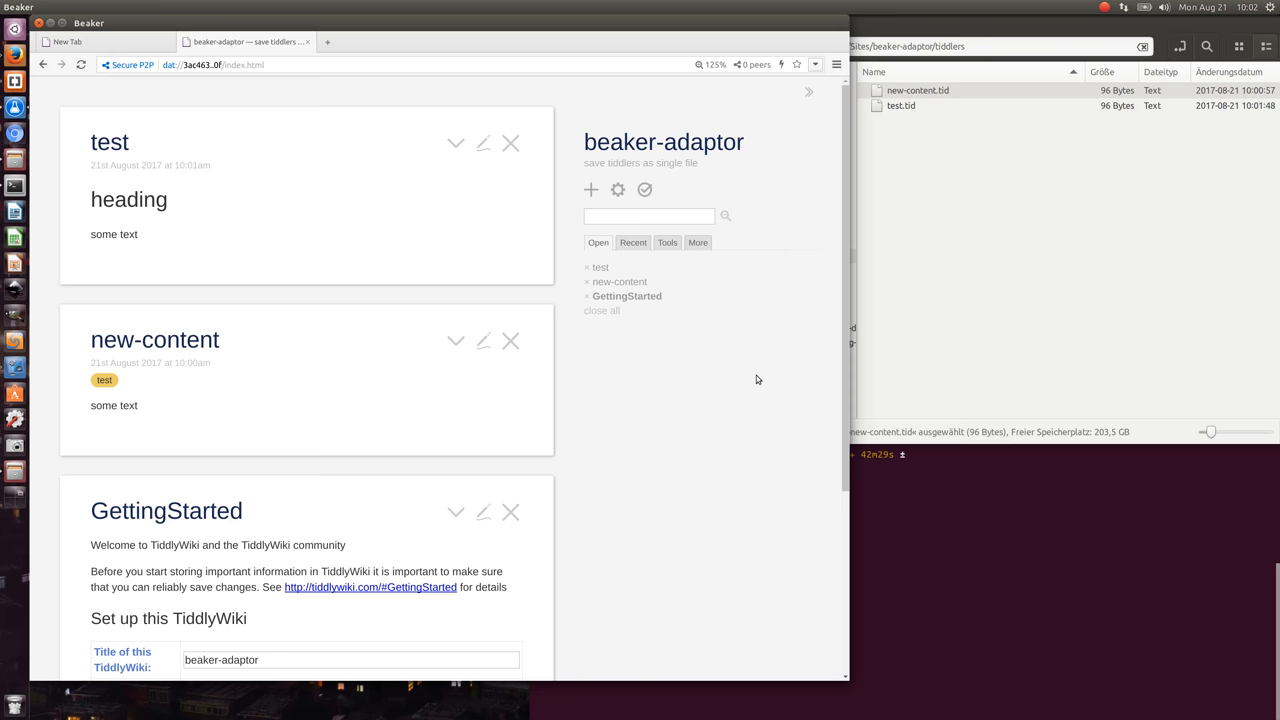
mouse_move(16, 80)
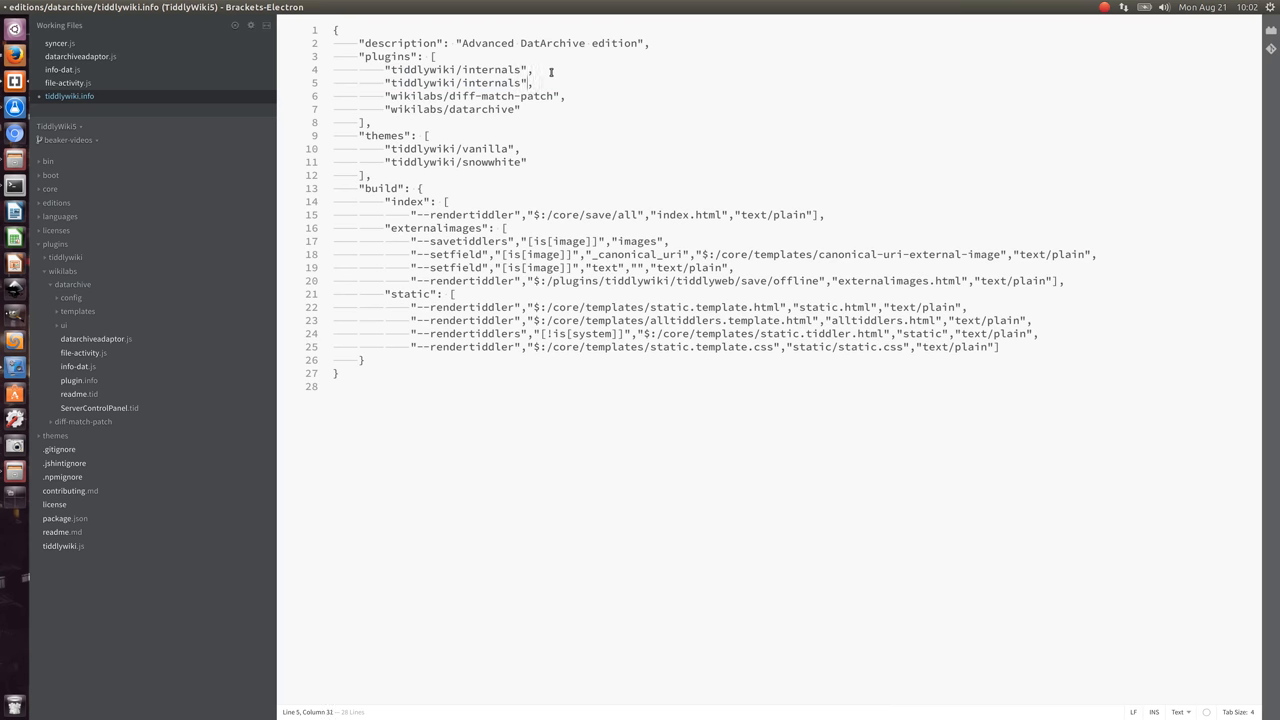
- Change the duplicate tiddlywiki/internals plugin entry to tiddlywiki/markdown
double_click(490, 82)
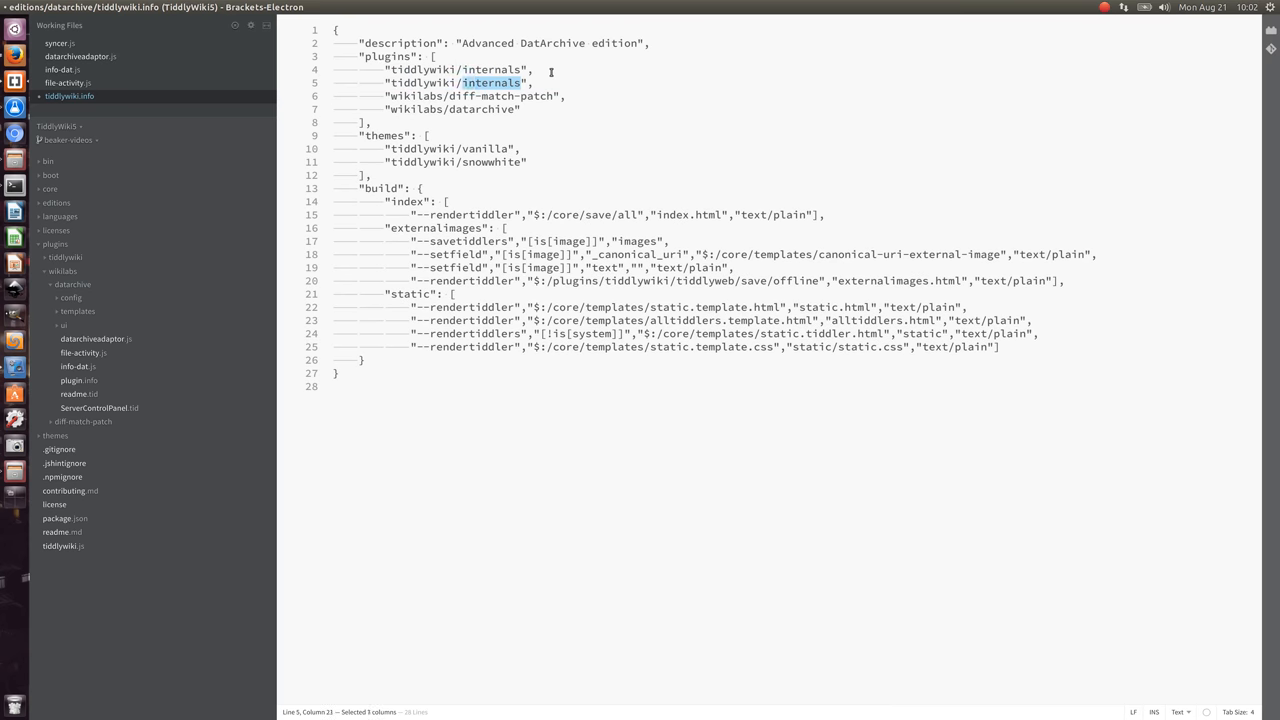
text(markdo)
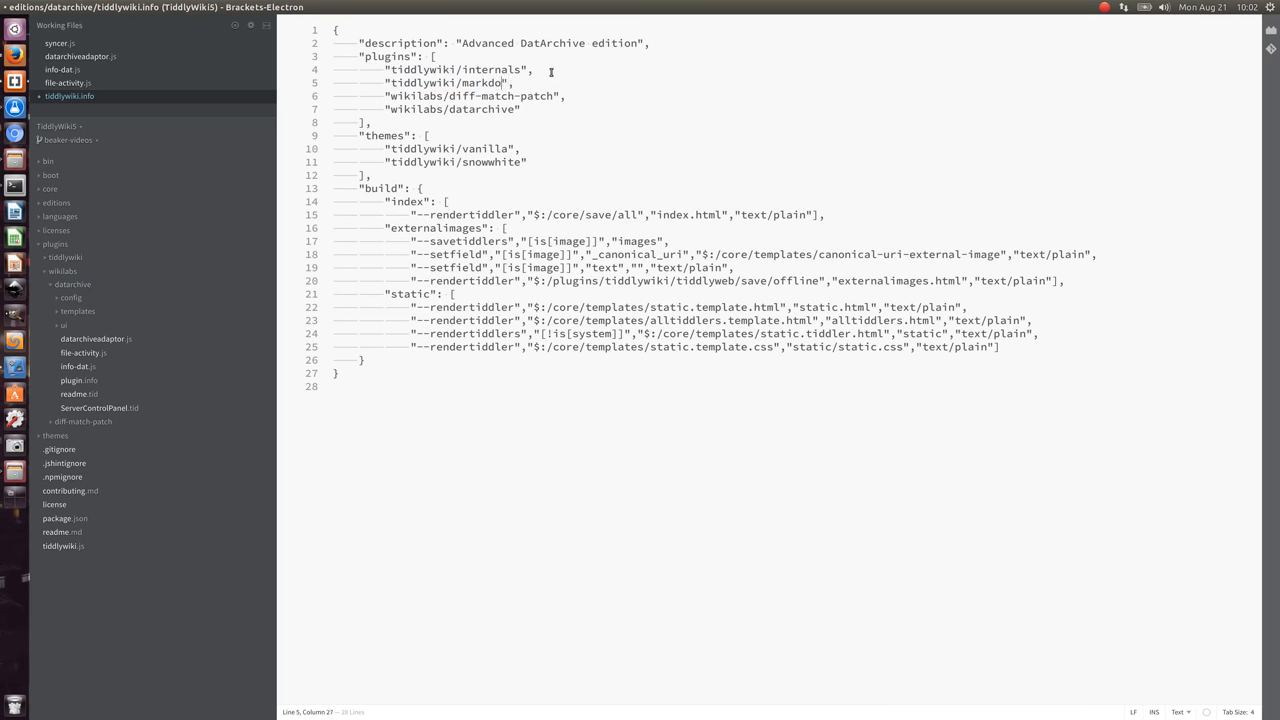
text(wn)
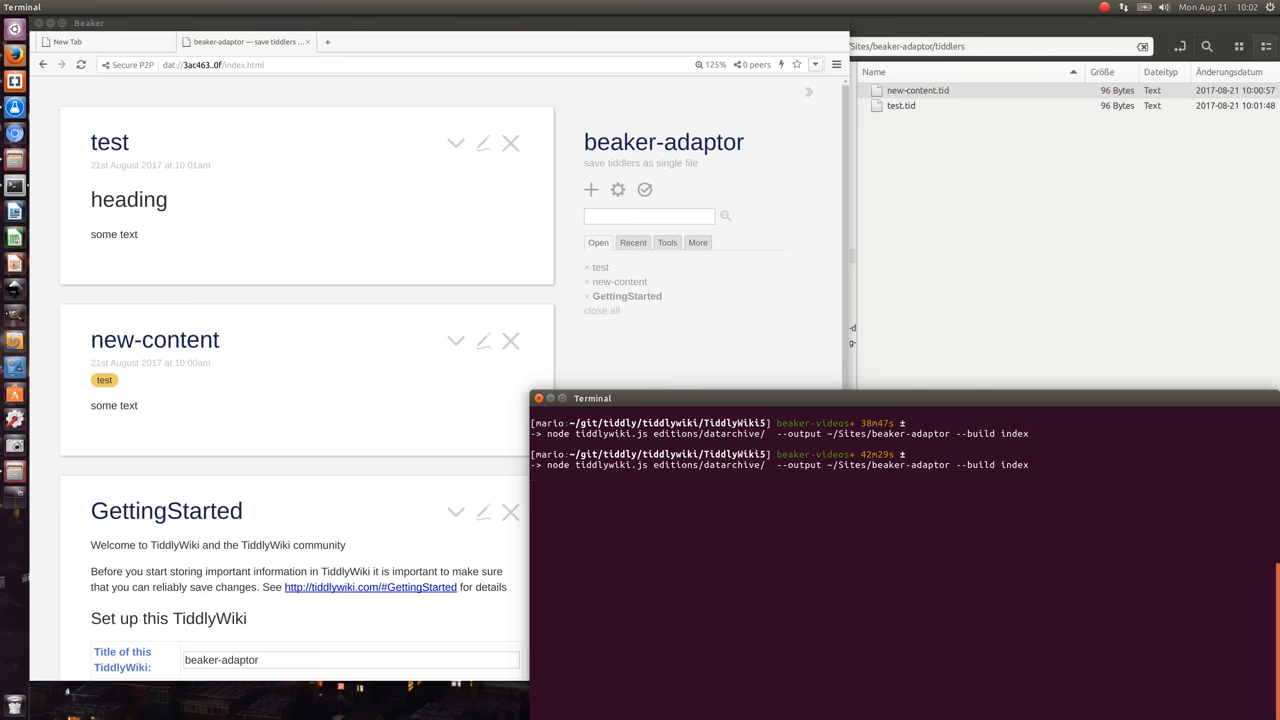
mouse_move(480, 292)
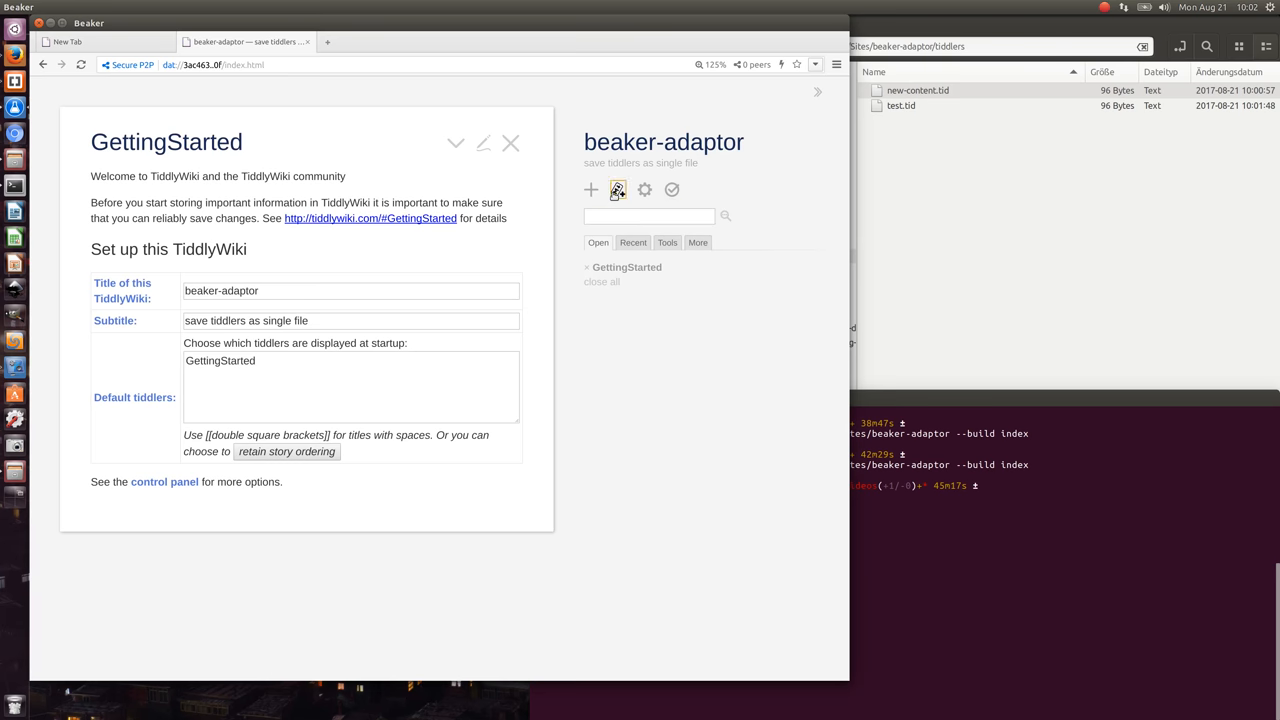
- Start a new tiddler draft, which now defaults to markdown
click(590, 190)
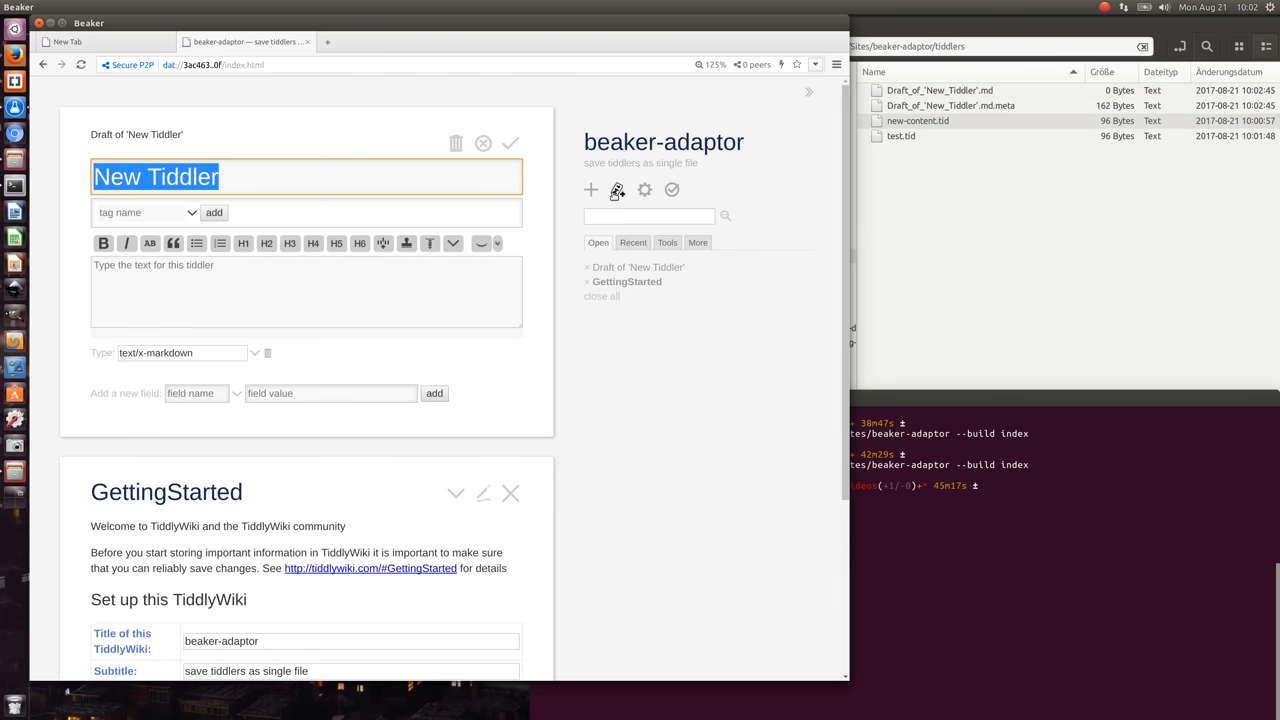
- Title the draft 'markdown' and begin its body with a '#' heading
text(markdo)
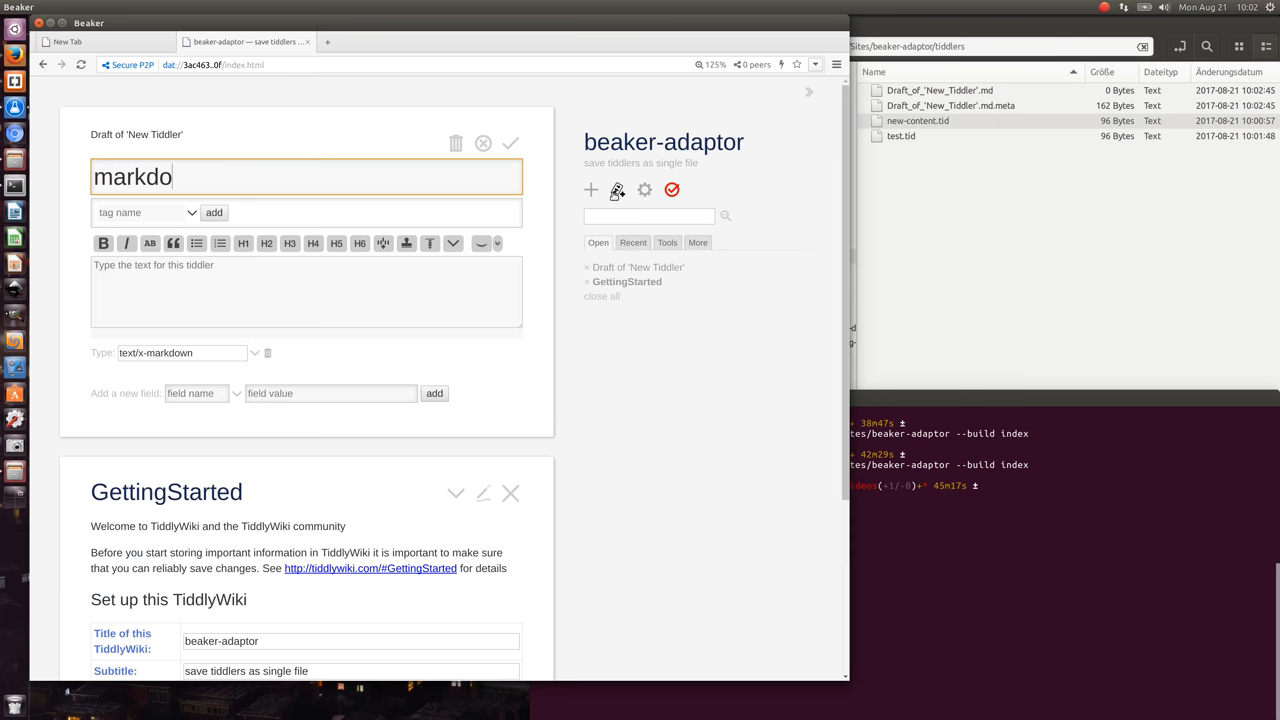
text(wnl-c)
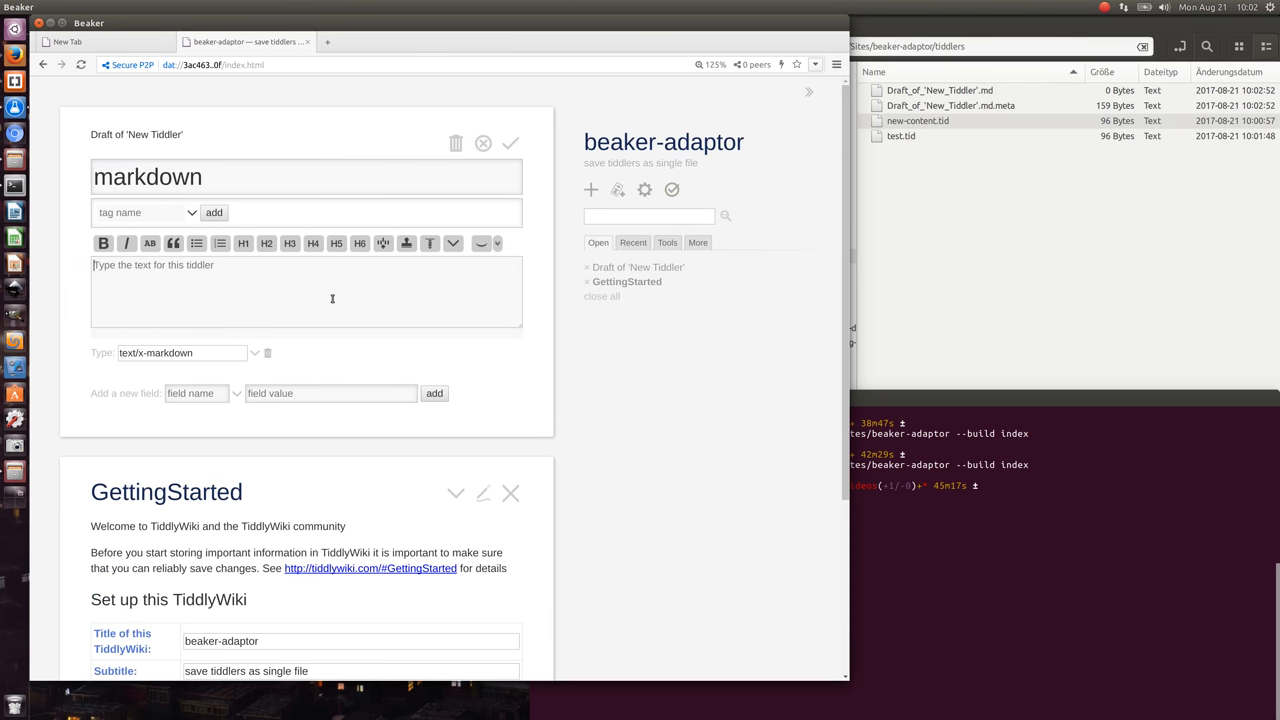
text(+)
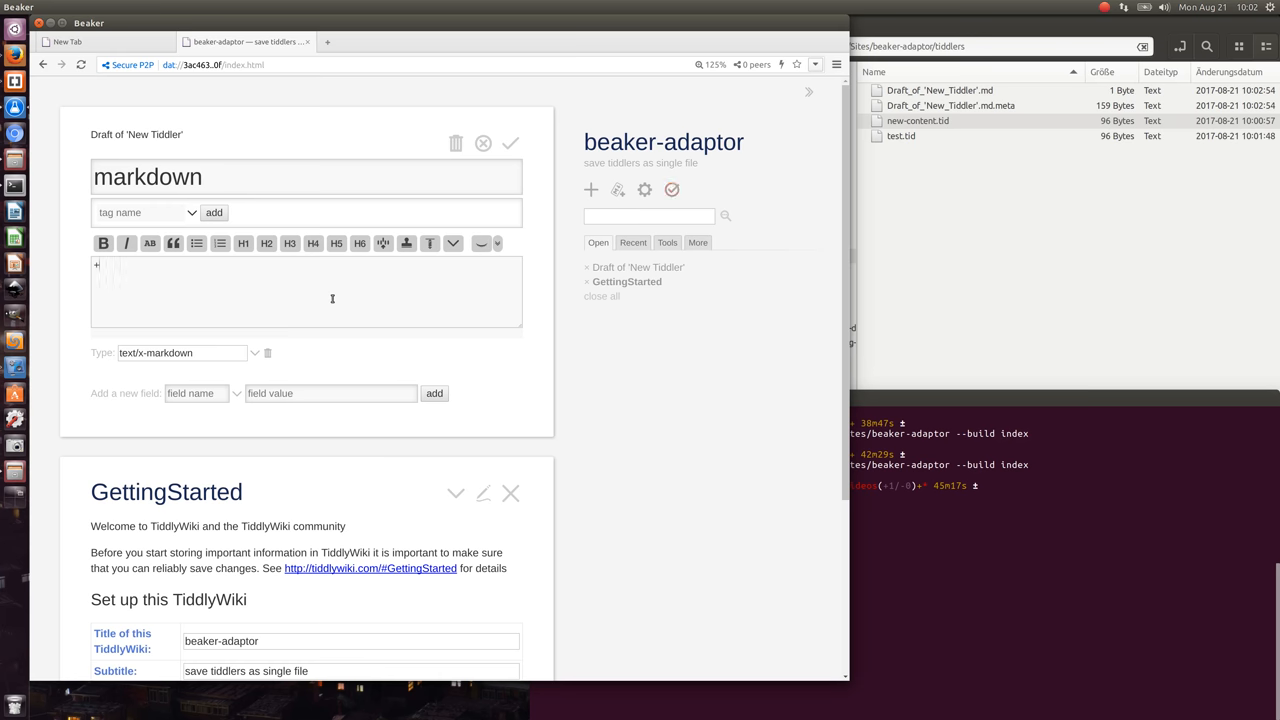
text(#hi)
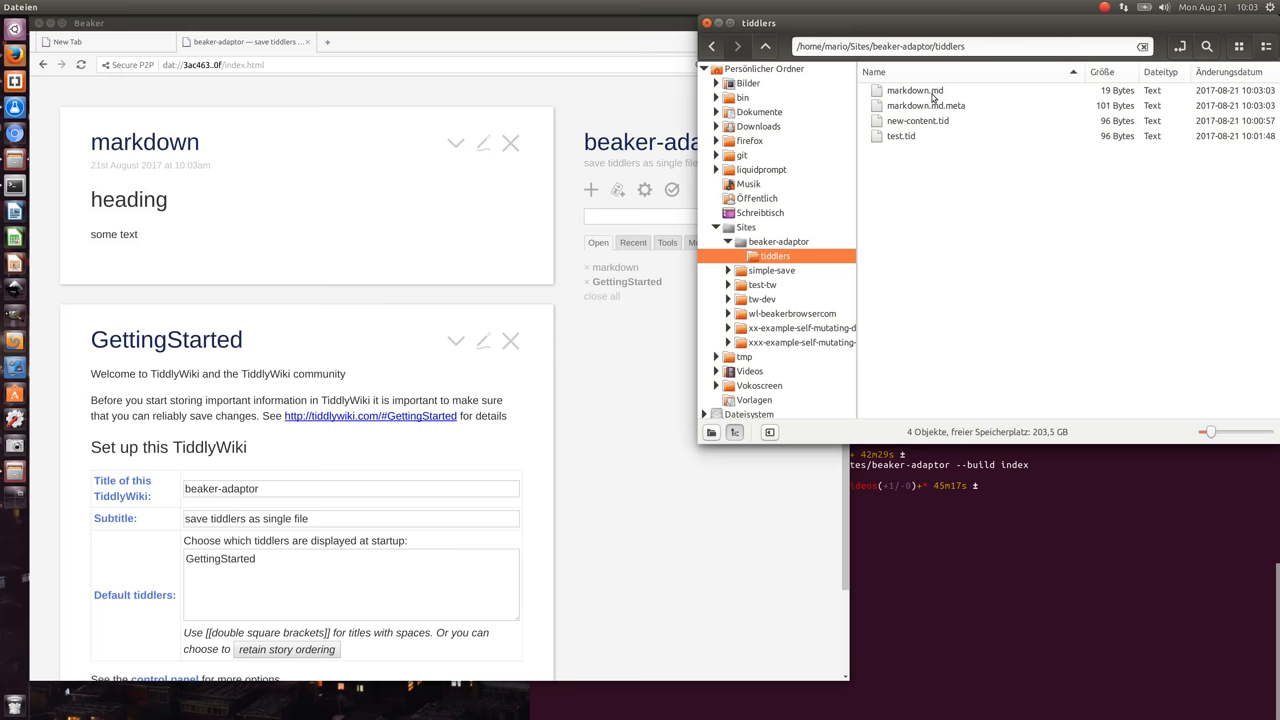
- Open markdown.md.meta in gedit and add 'test' to its tags line
double_click(914, 90)
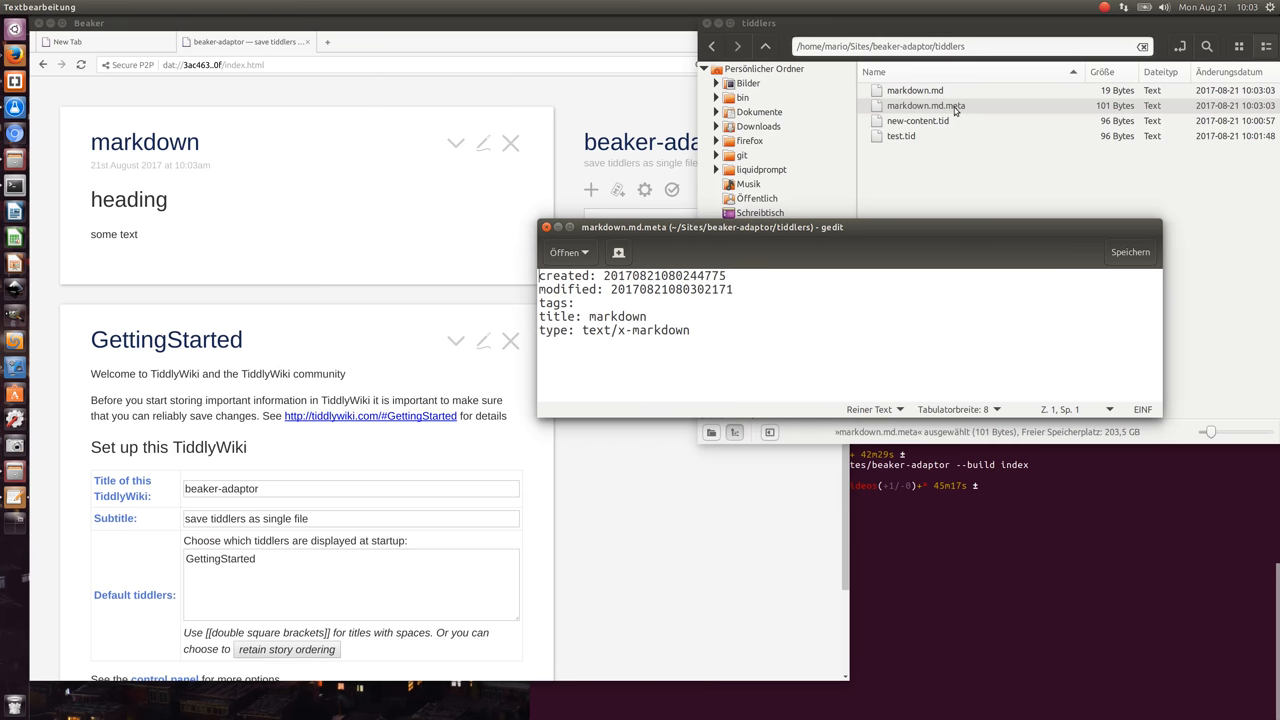
mouse_move(936, 146)
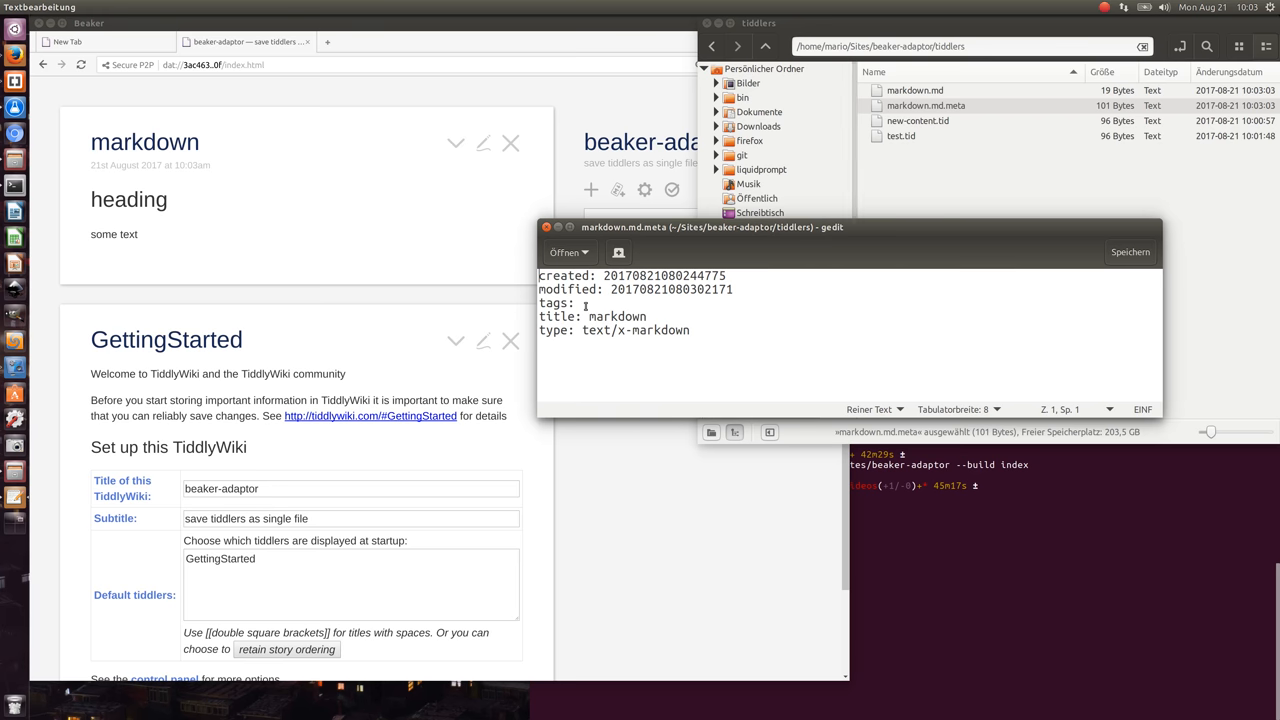
click(584, 304)
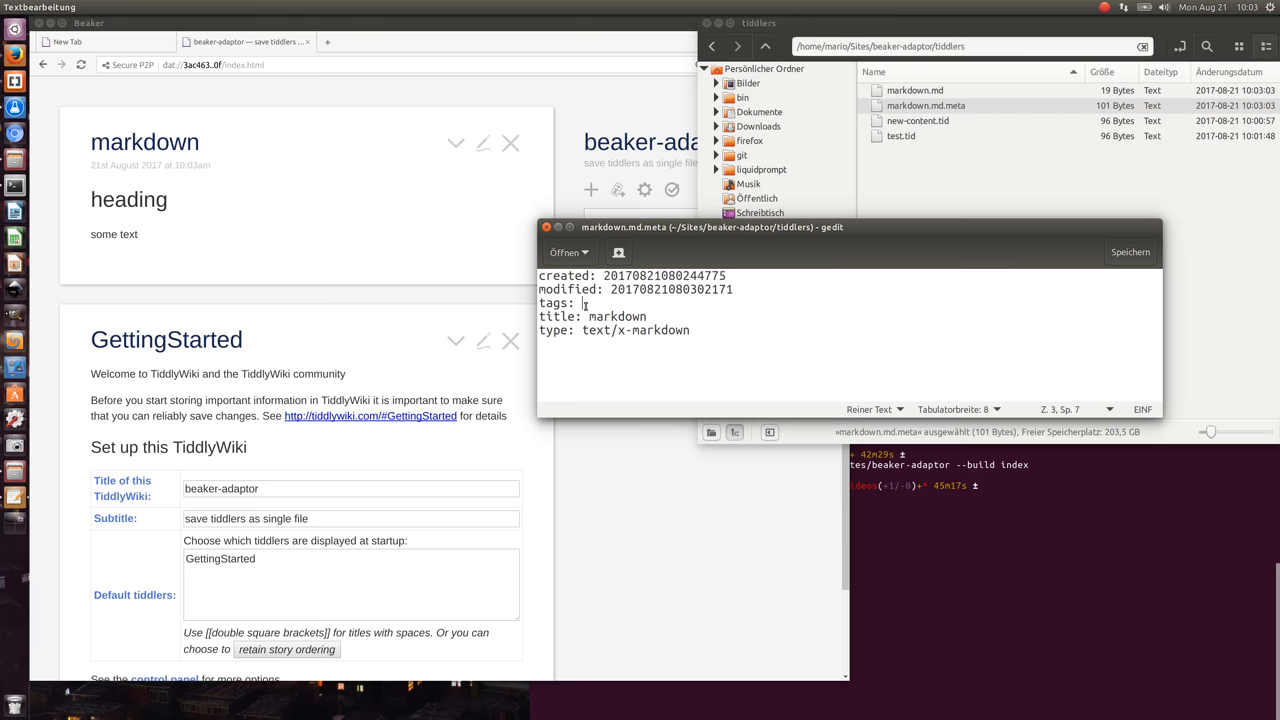
mouse_move(660, 370)
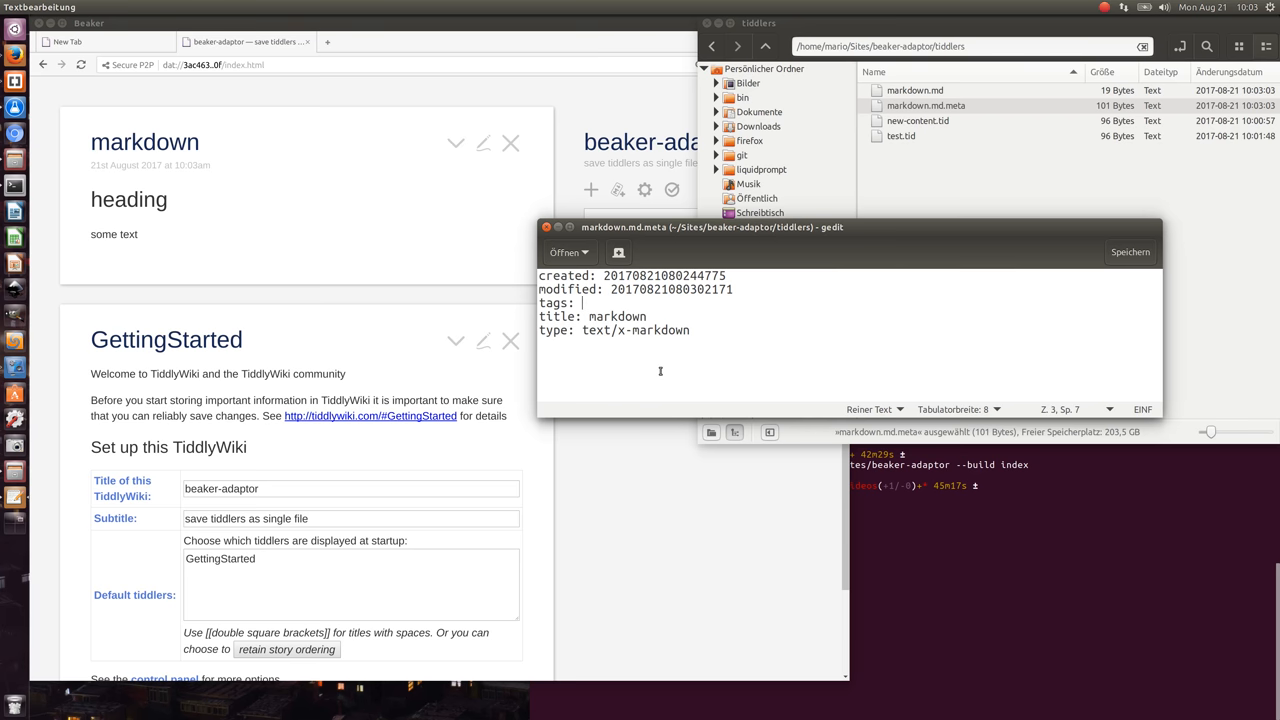
text(test)
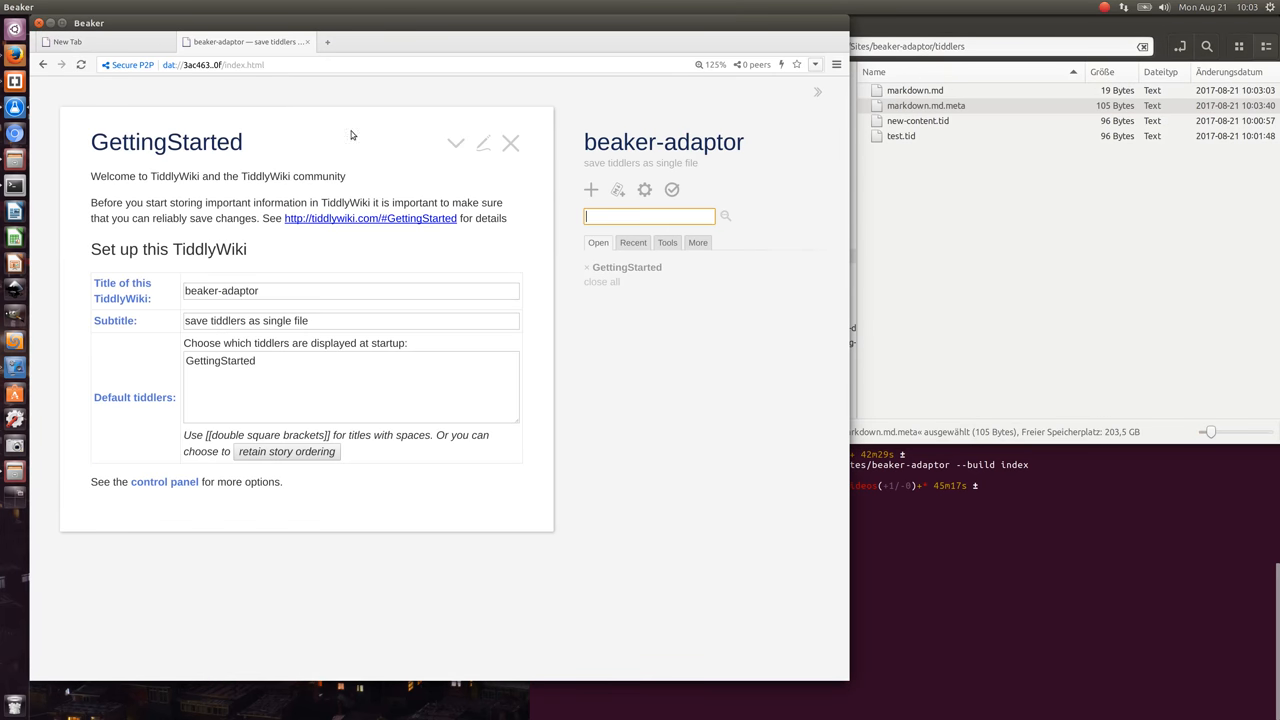
click(632, 242)
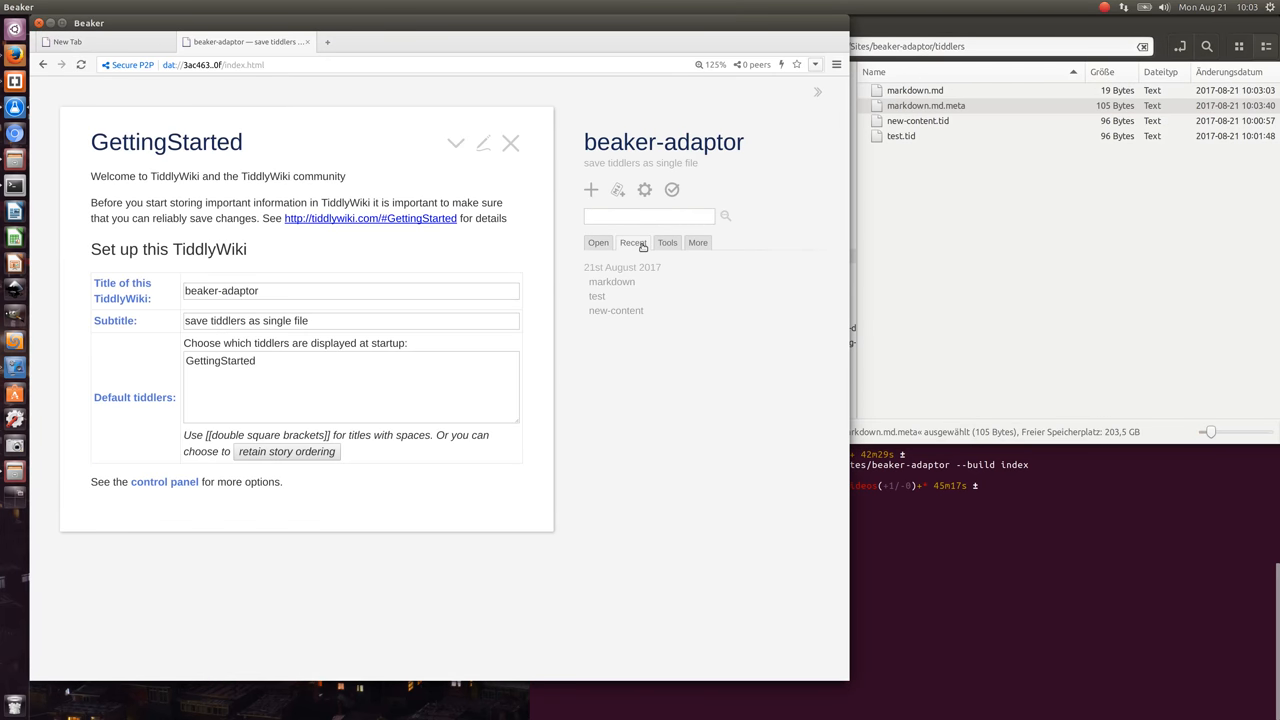
click(612, 280)
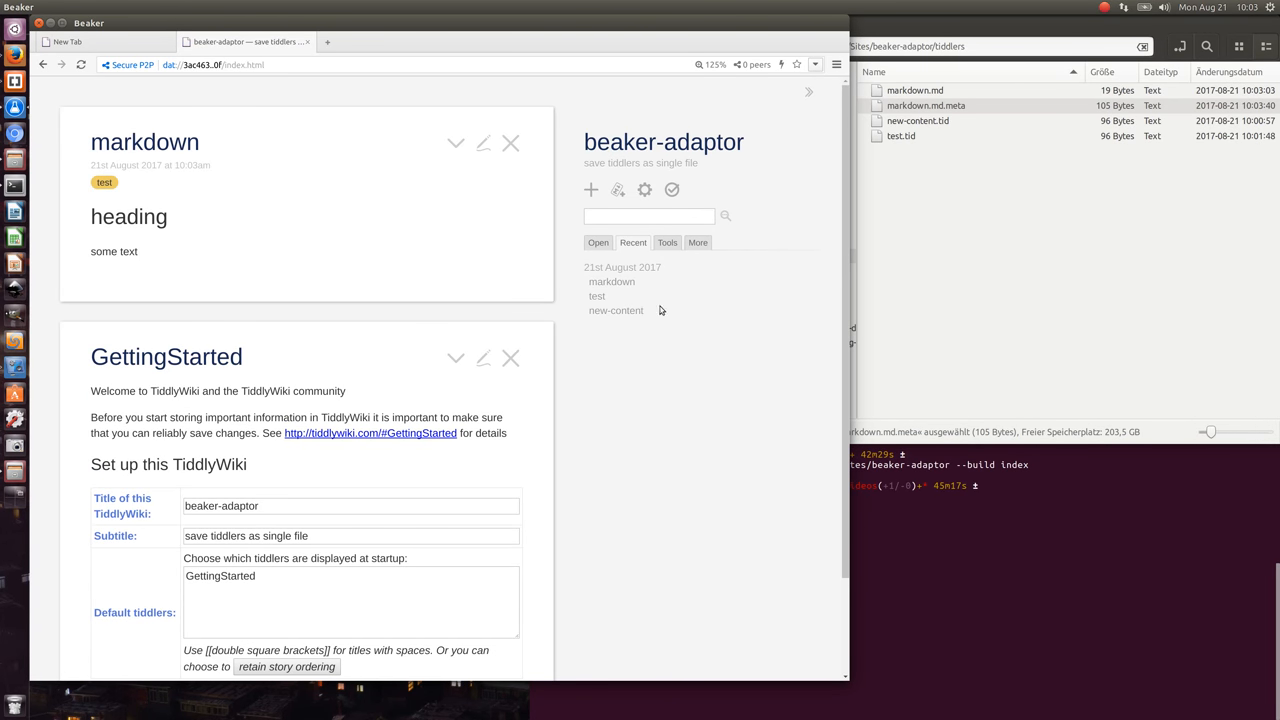
mouse_move(1024, 302)
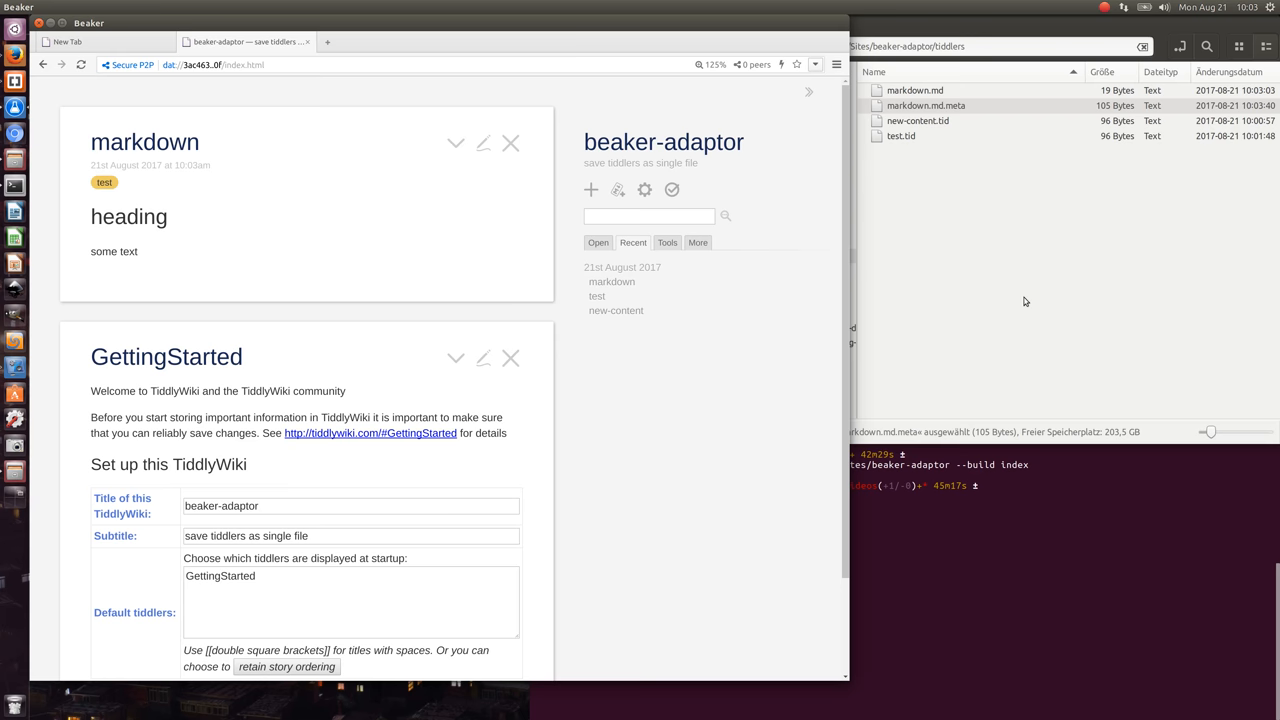
mouse_move(942, 246)
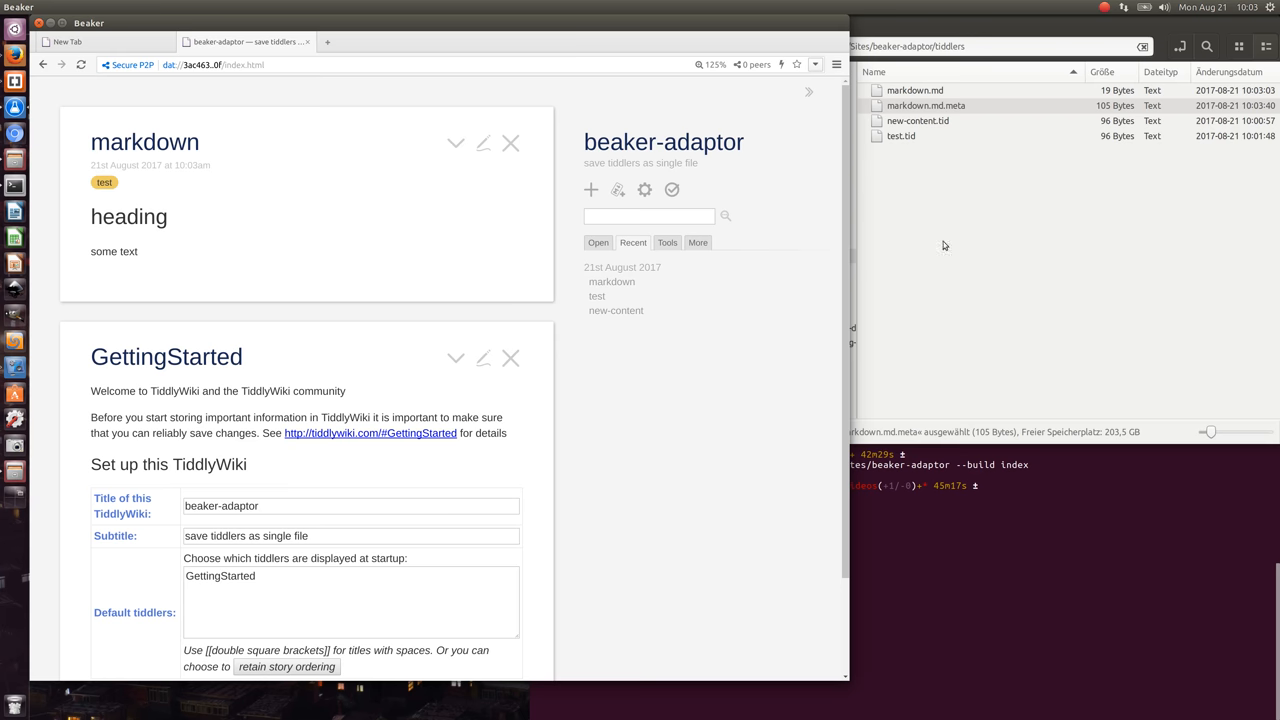
click(590, 190)
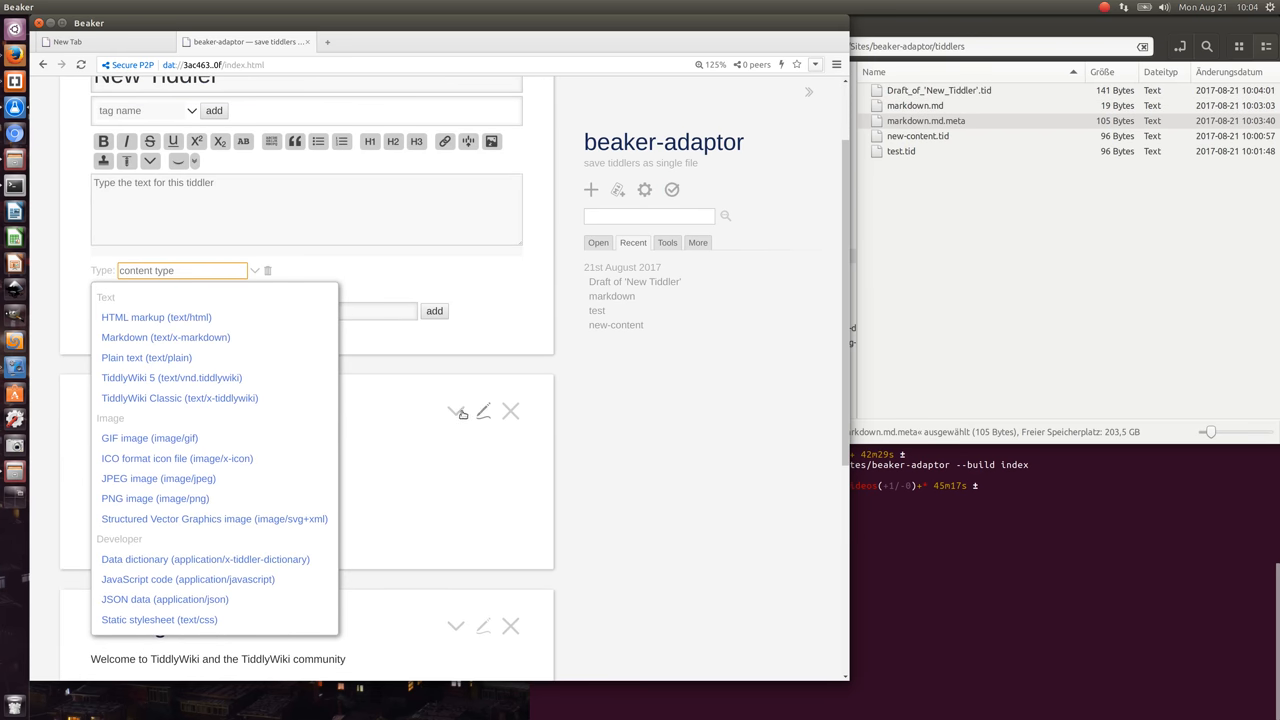
mouse_move(156, 498)
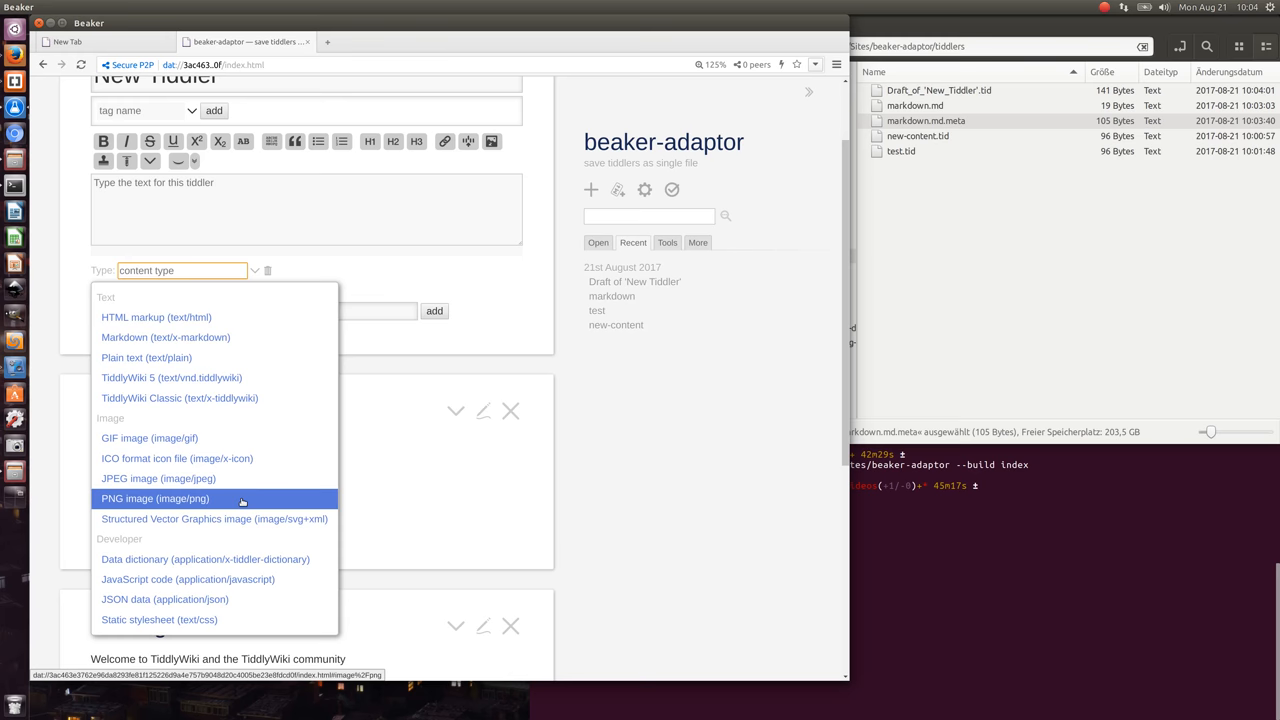
- Set the draft's type to PNG image and sketch a fish on the canvas
click(156, 498)
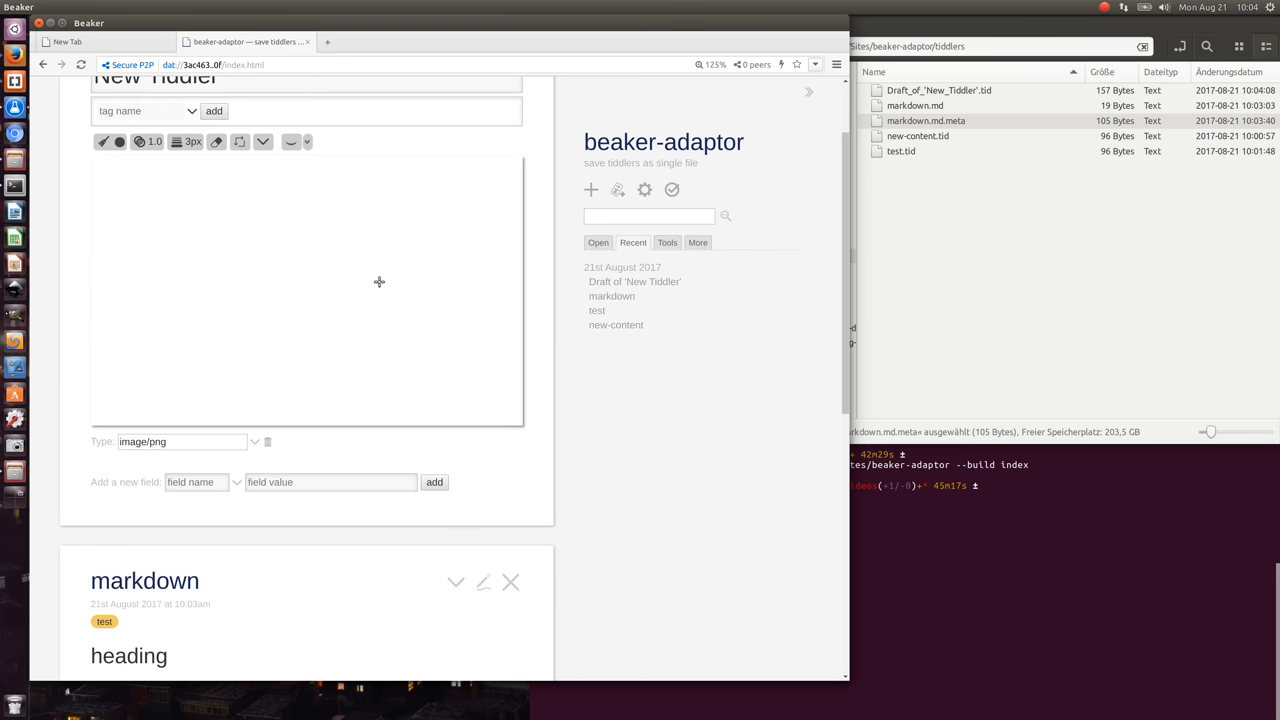
mouse_move(408, 348)
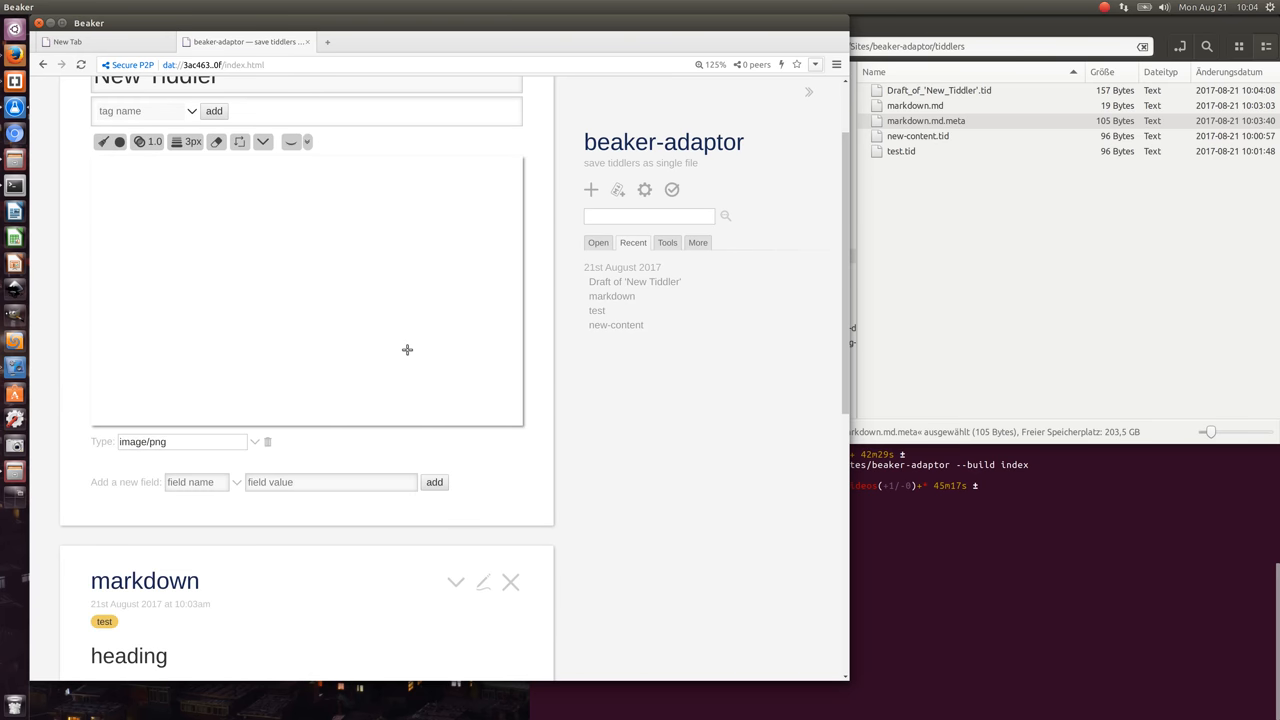
drag(162, 388, 400, 352)
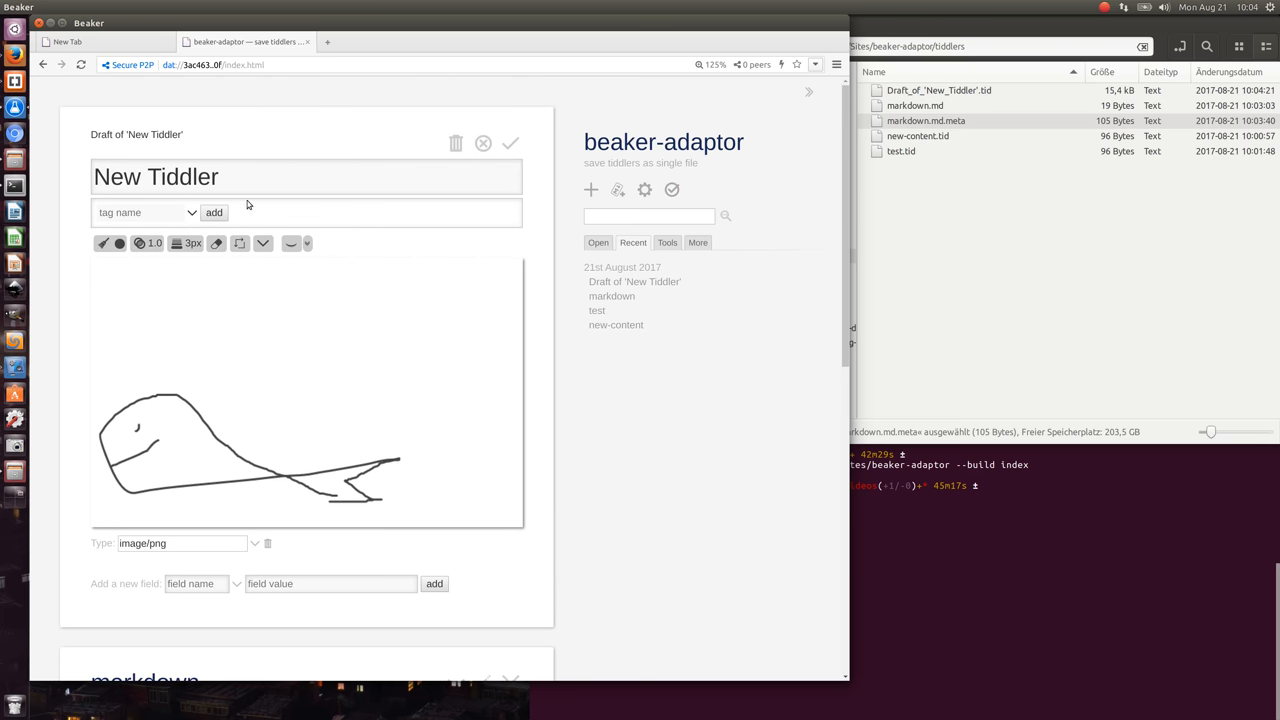
- Rename the tiddler to 'mario's fish', save it and check the file manager
double_click(156, 176)
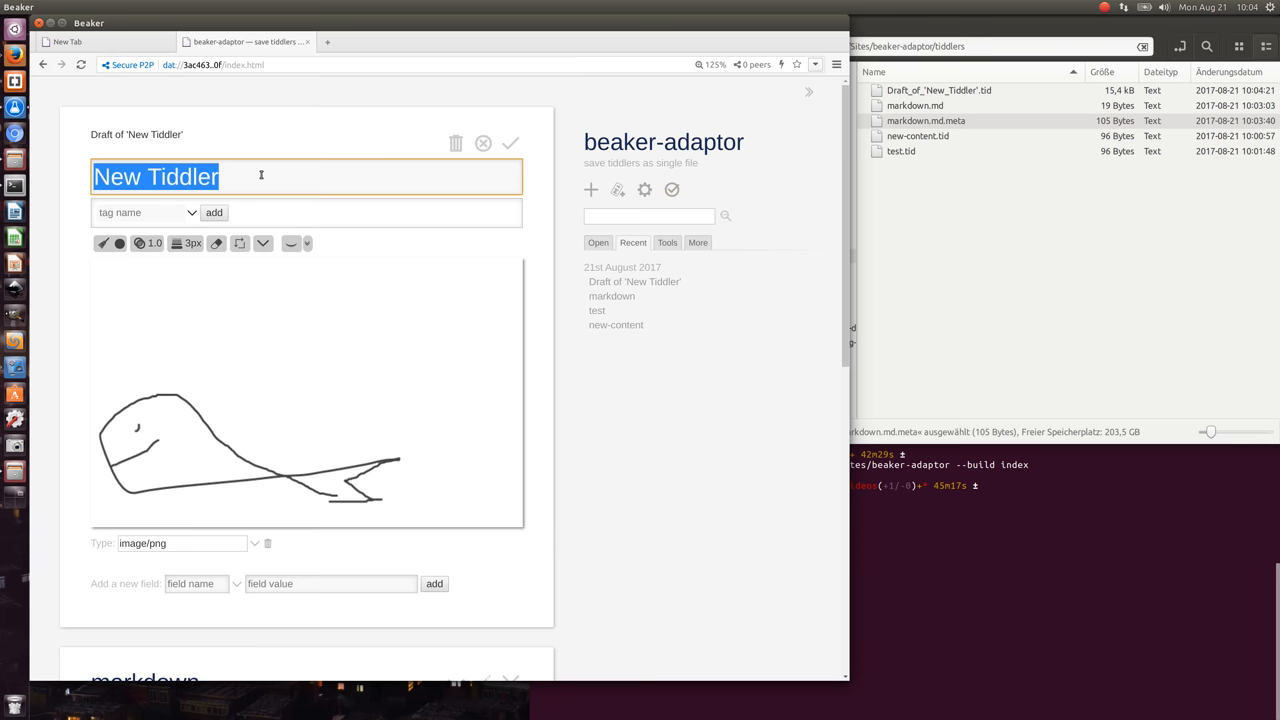
text(mario's fish)
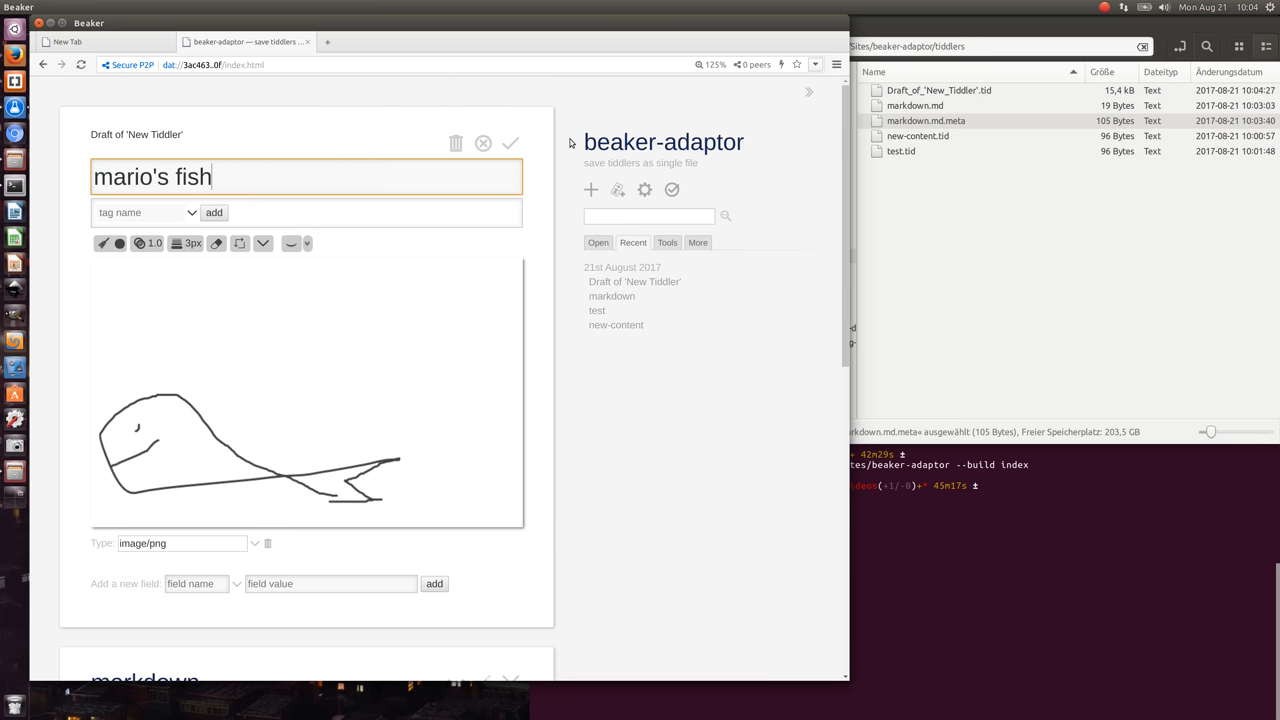
click(510, 144)
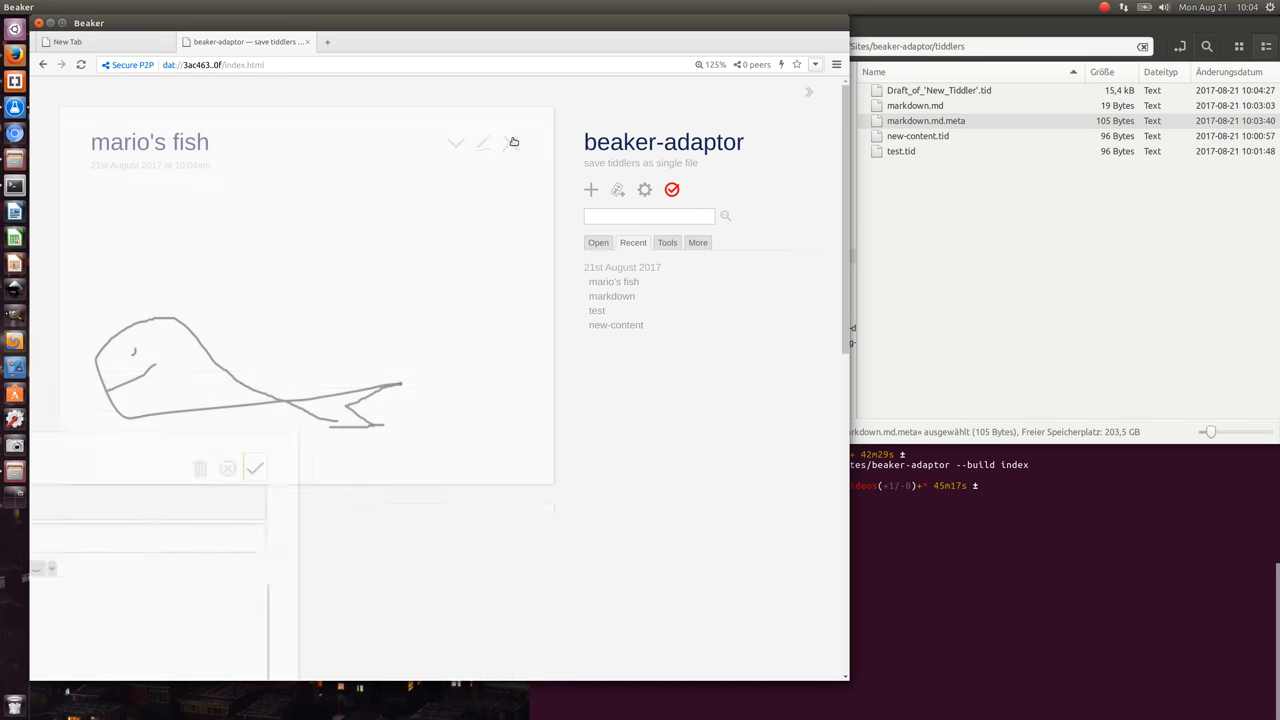
click(256, 468)
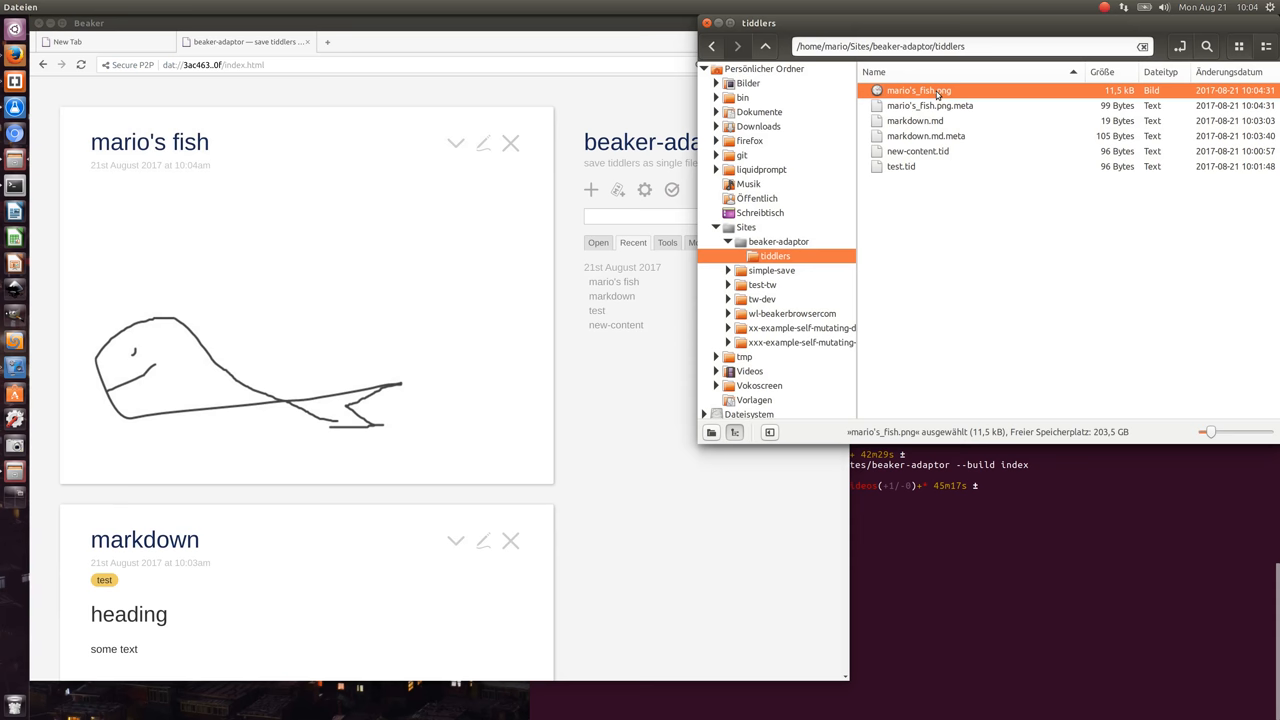
double_click(930, 104)
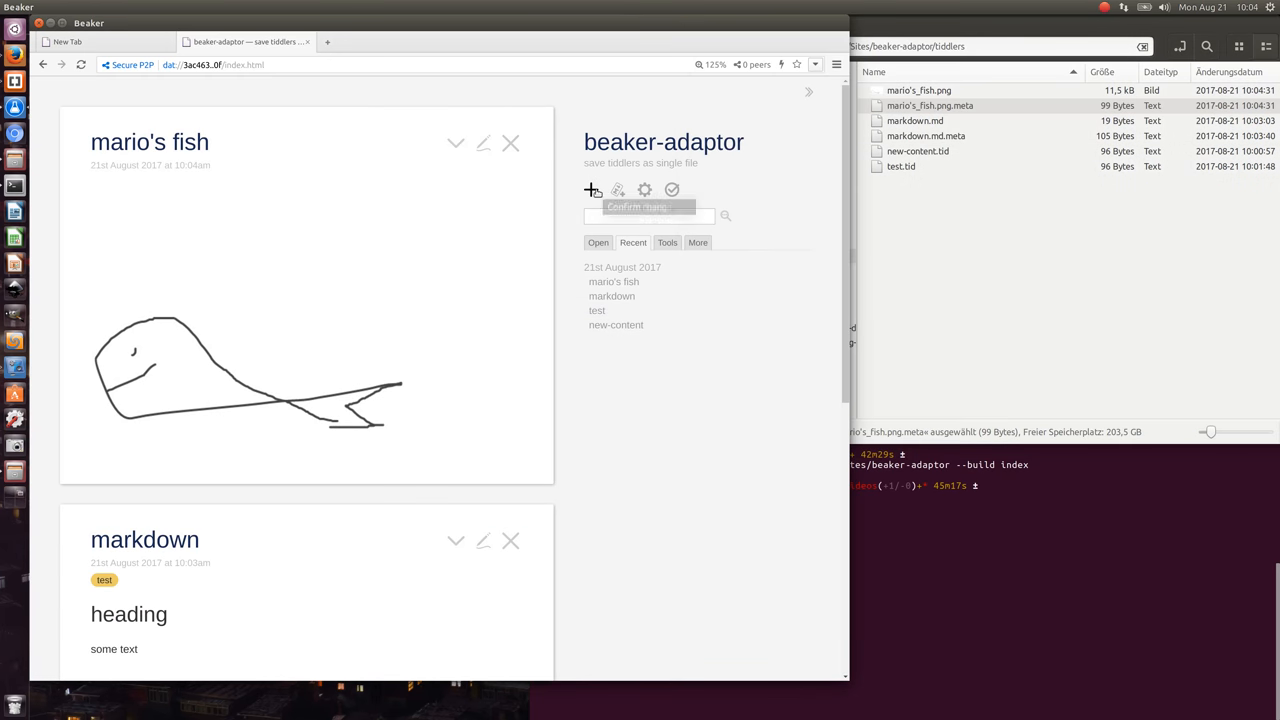
- Start another new untitled tiddler draft
click(590, 190)
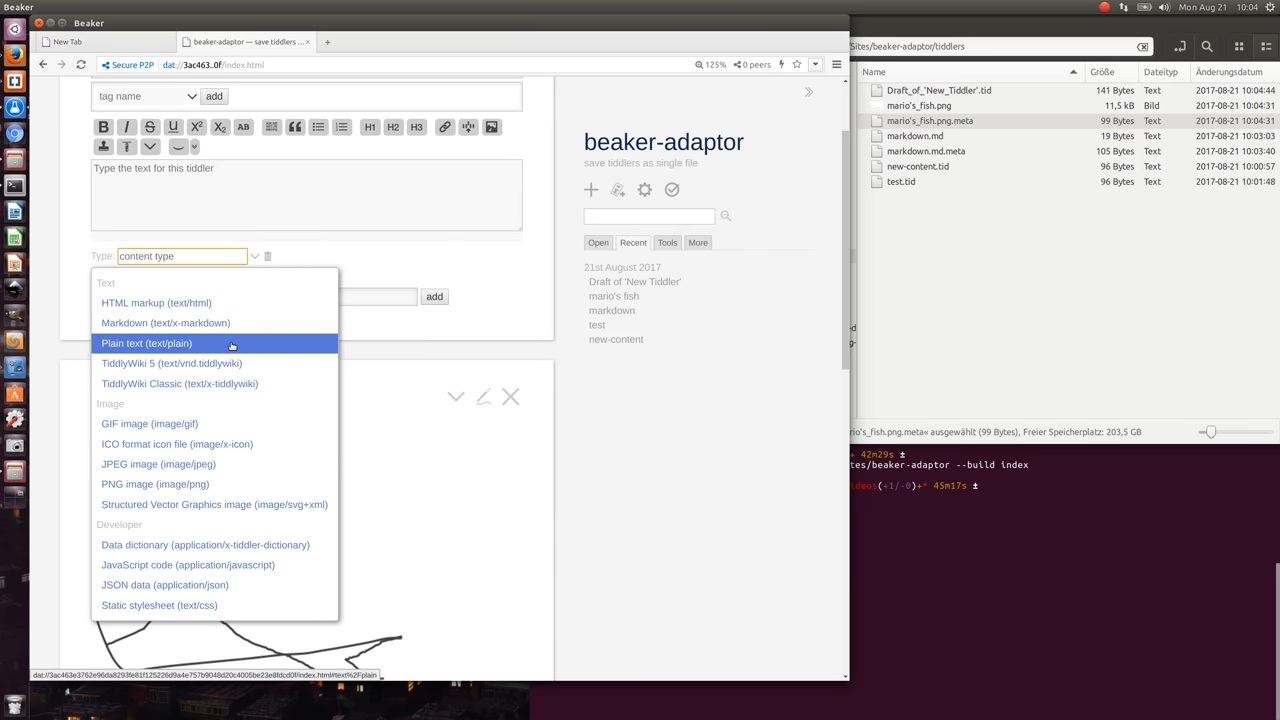
mouse_move(170, 364)
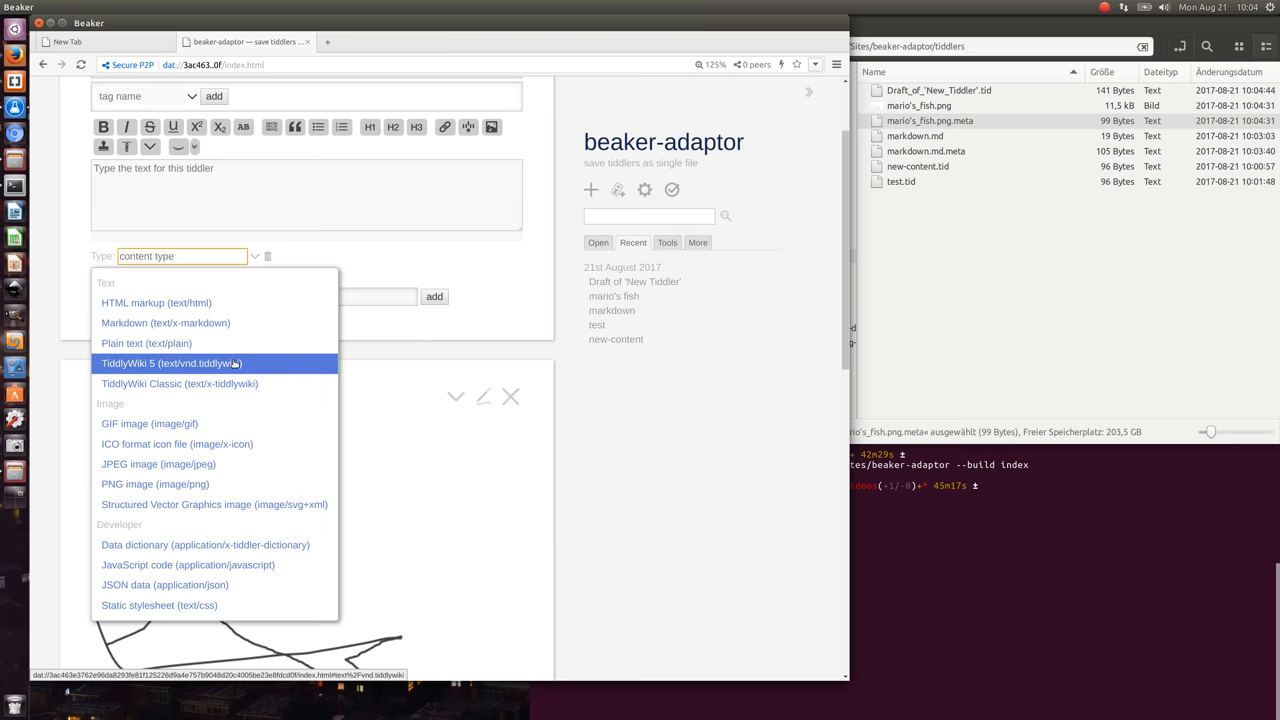
mouse_move(180, 380)
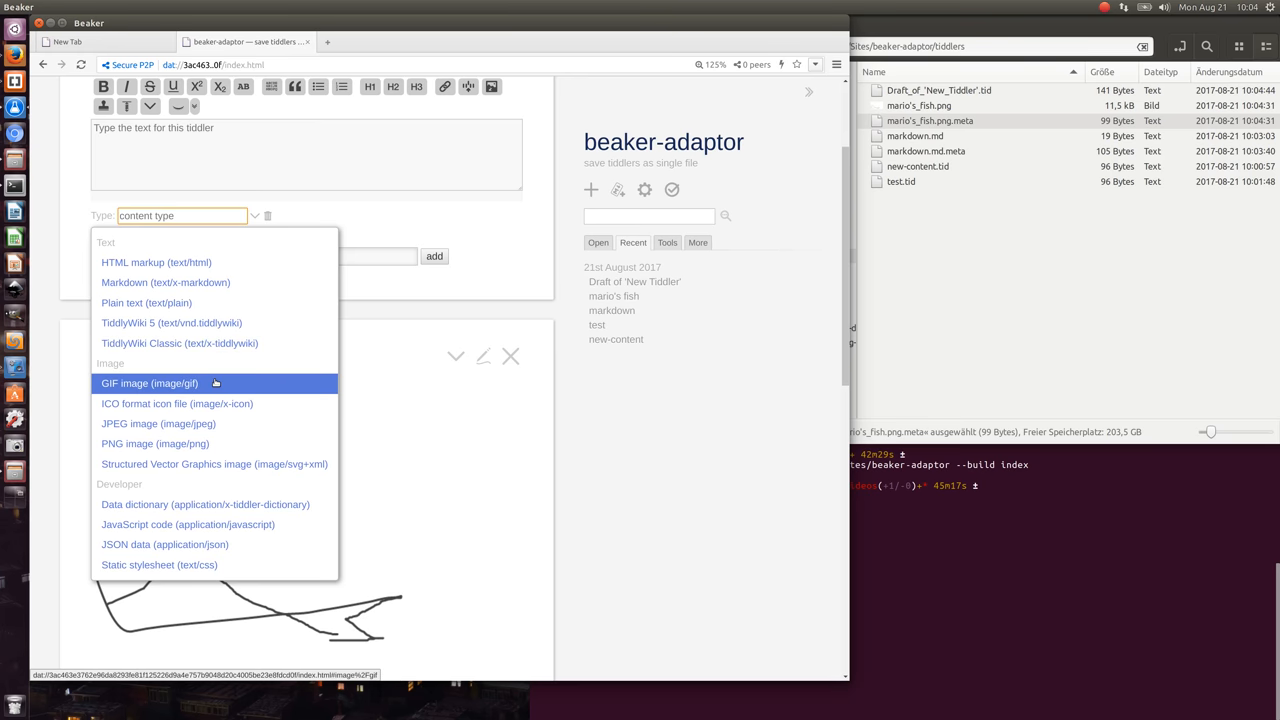
mouse_move(158, 424)
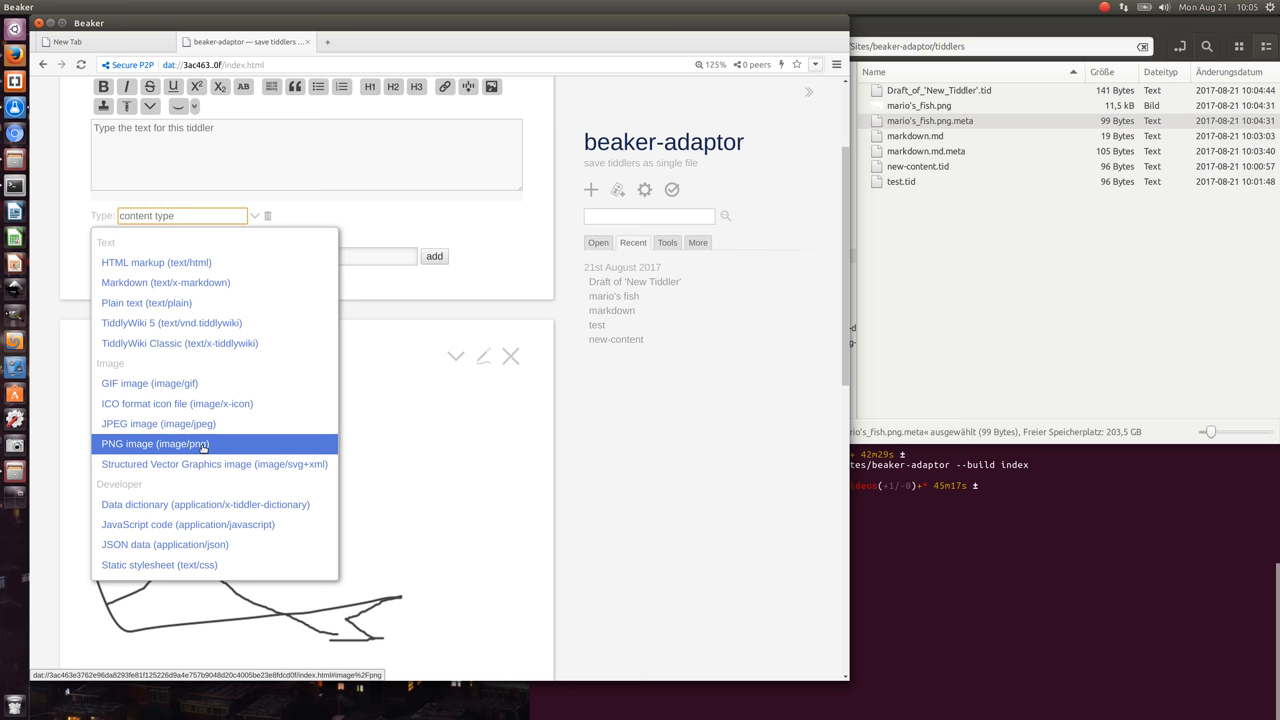
mouse_move(212, 464)
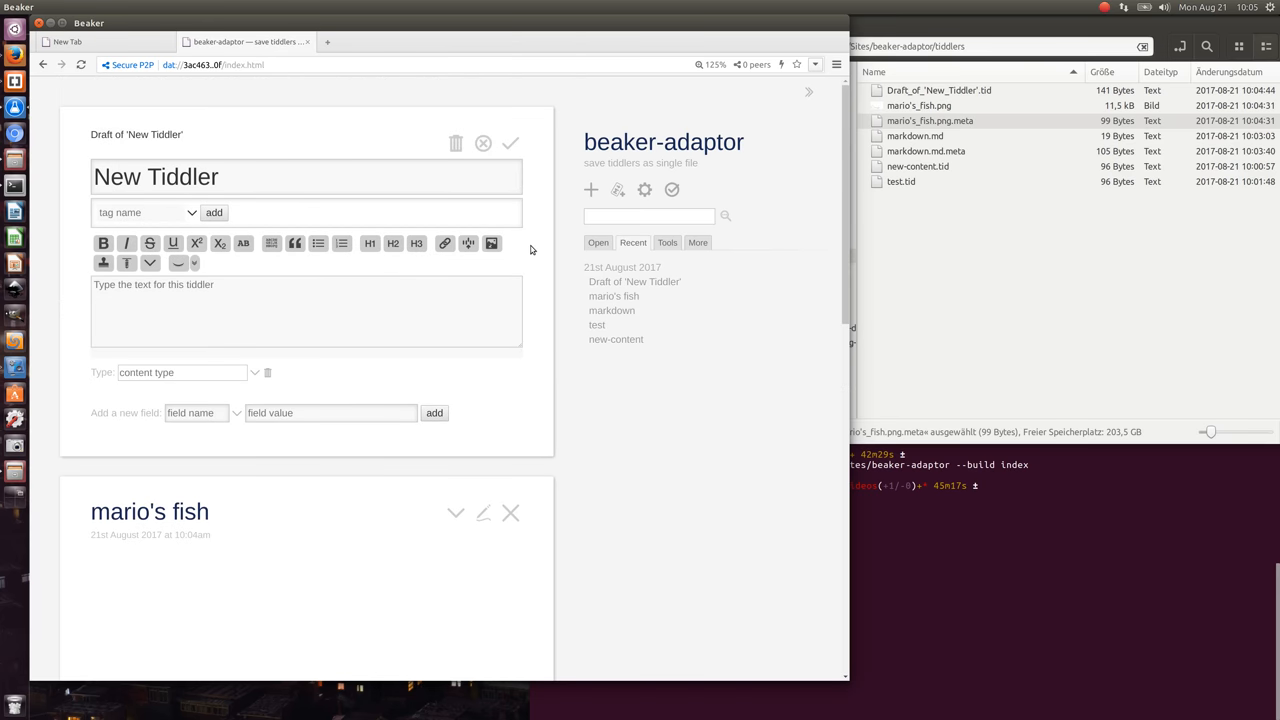
mouse_move(882, 288)
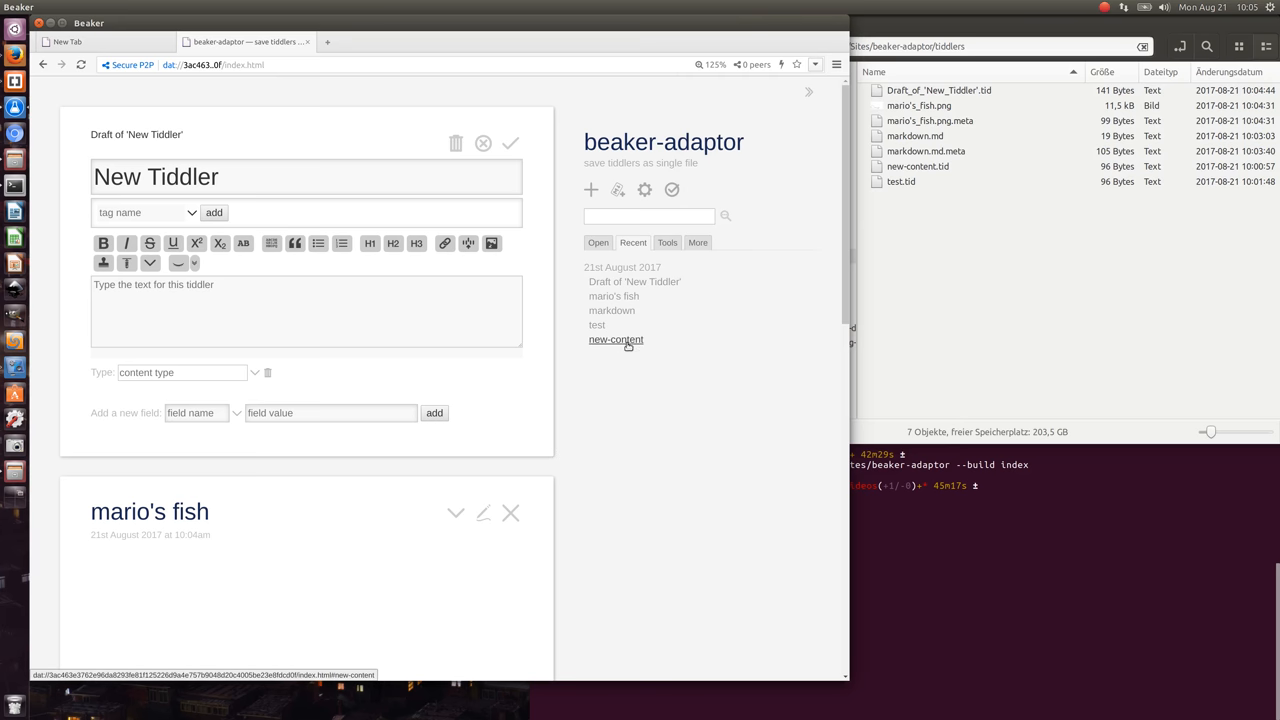
mouse_move(754, 202)
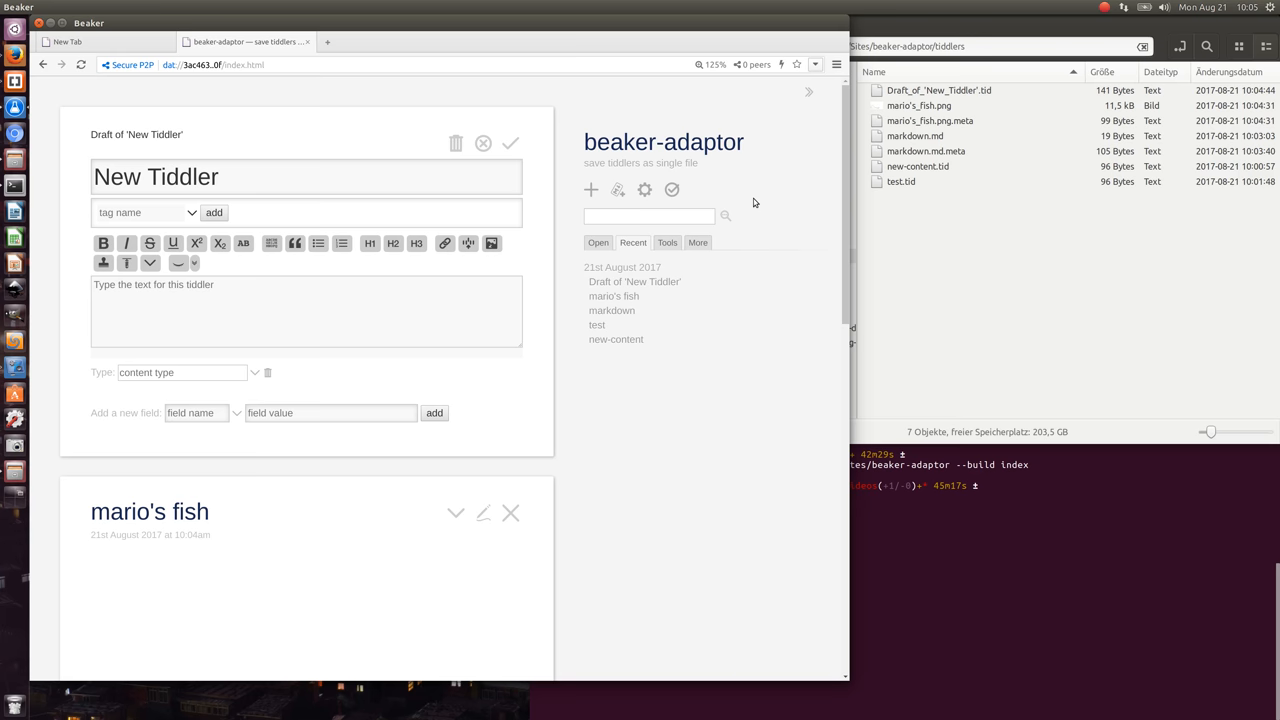
mouse_move(1152, 36)
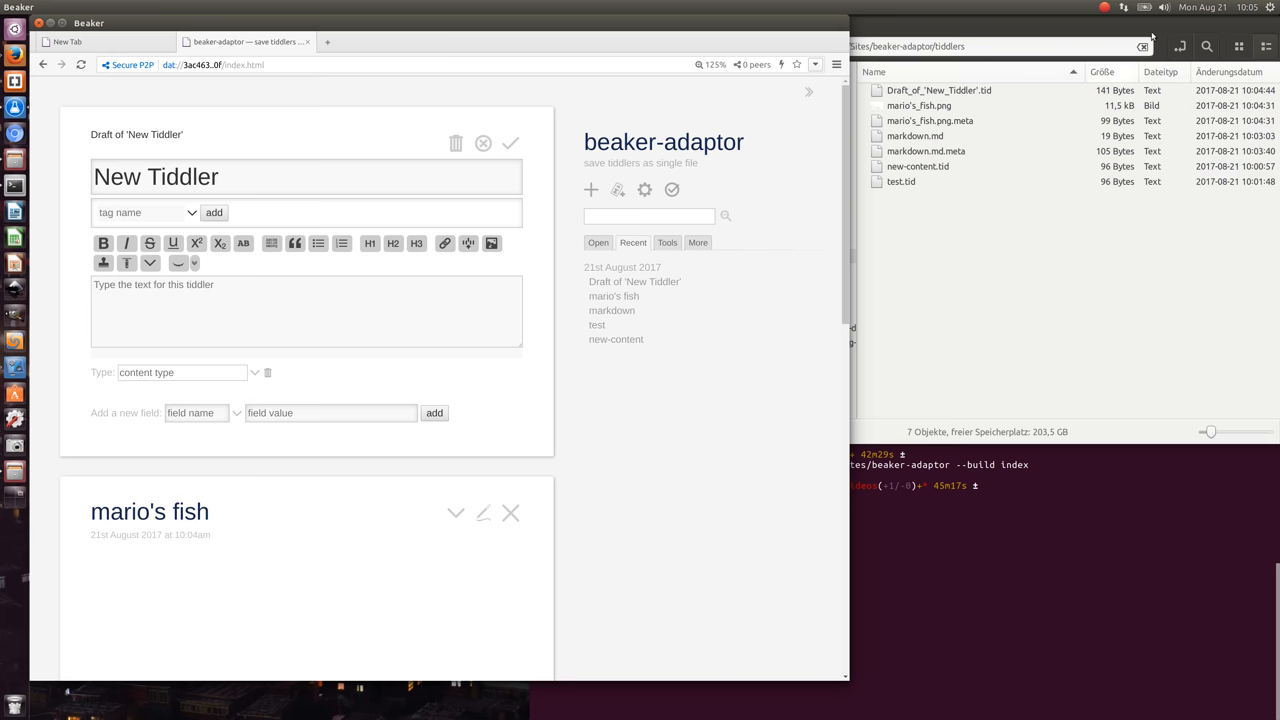